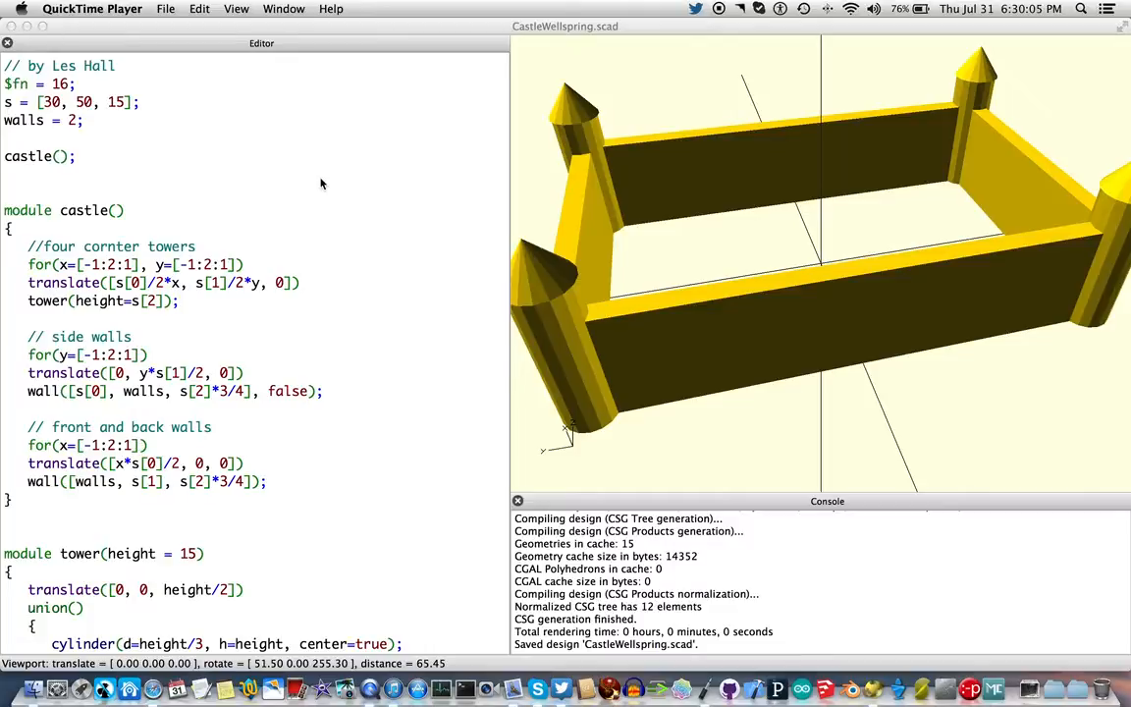
mouse_move(359, 193)
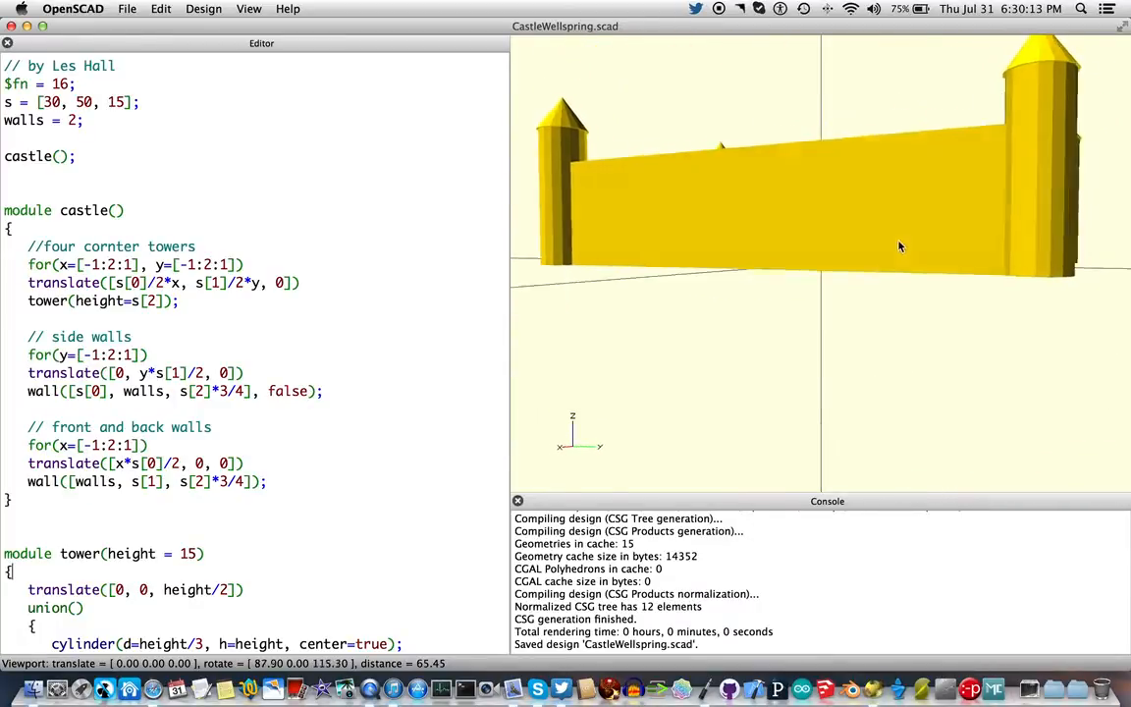
- Orbit and zoom the castle preview from above, low side, opposite side and overview angles
left_click_drag(898, 245, 785, 284)
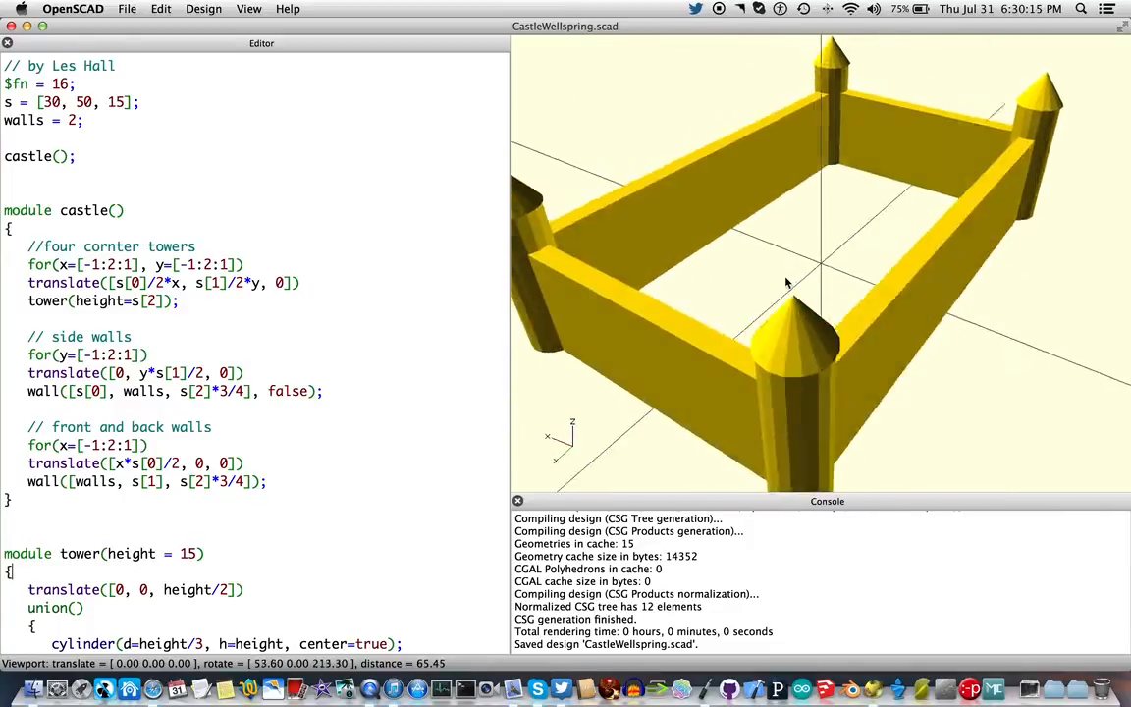
left_click_drag(786, 285, 687, 257)
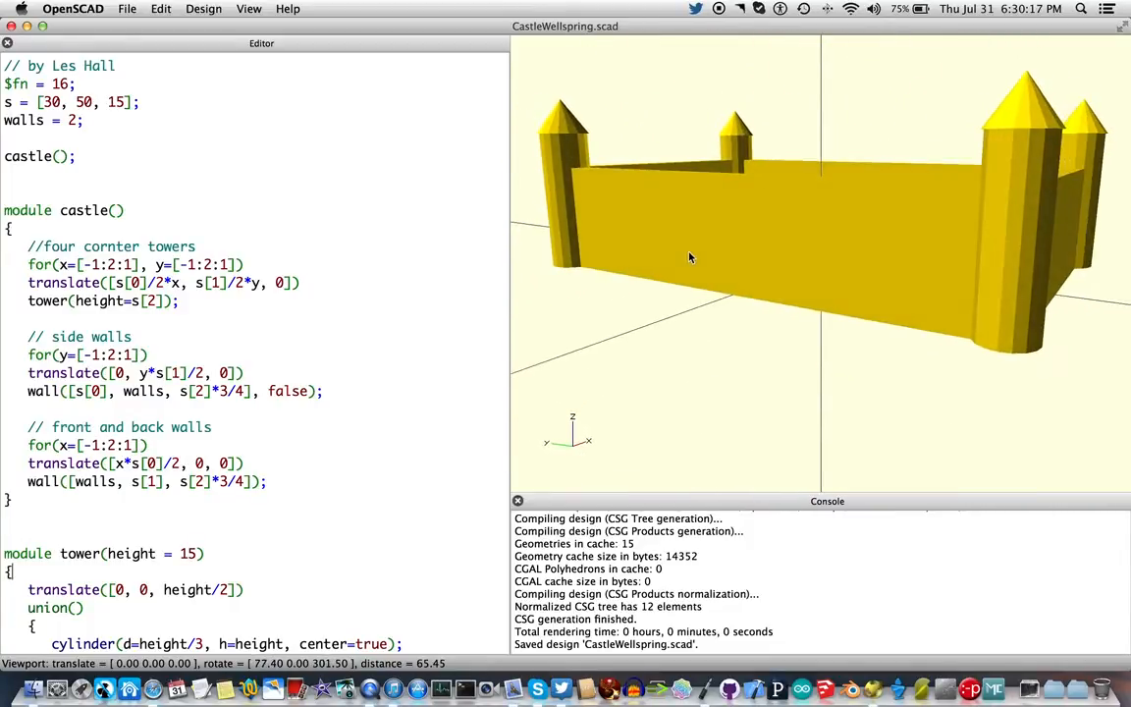
left_click_drag(690, 258, 756, 282)
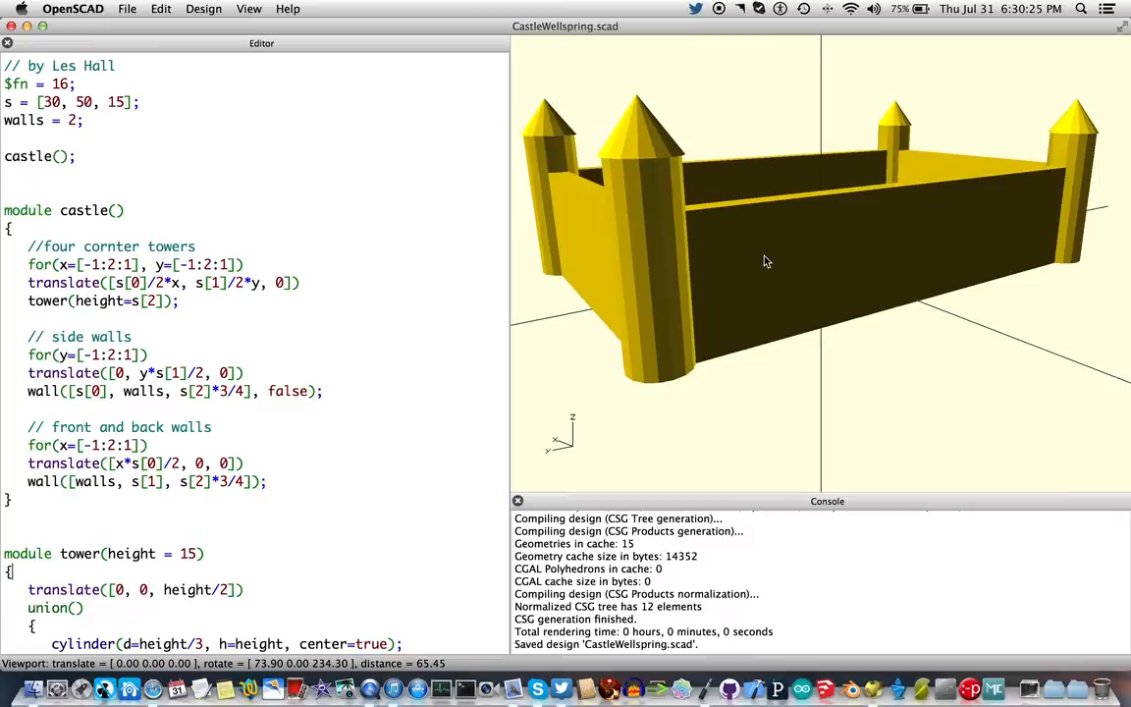
left_click_drag(765, 262, 628, 198)
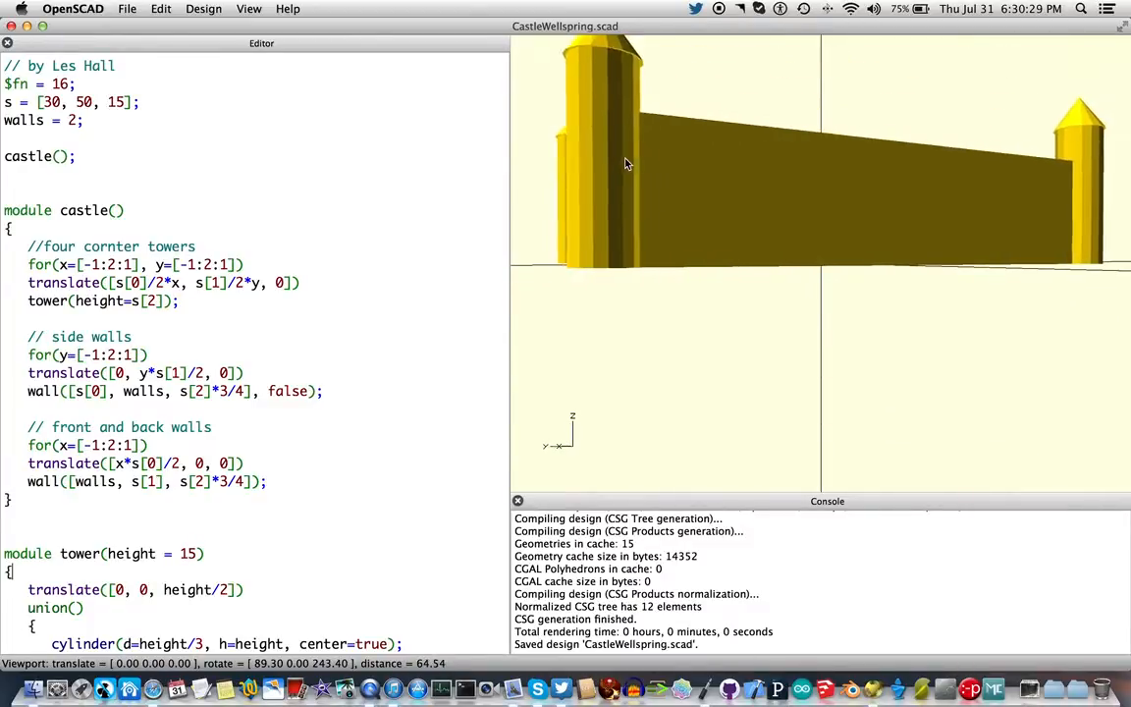
scroll("down", 3)
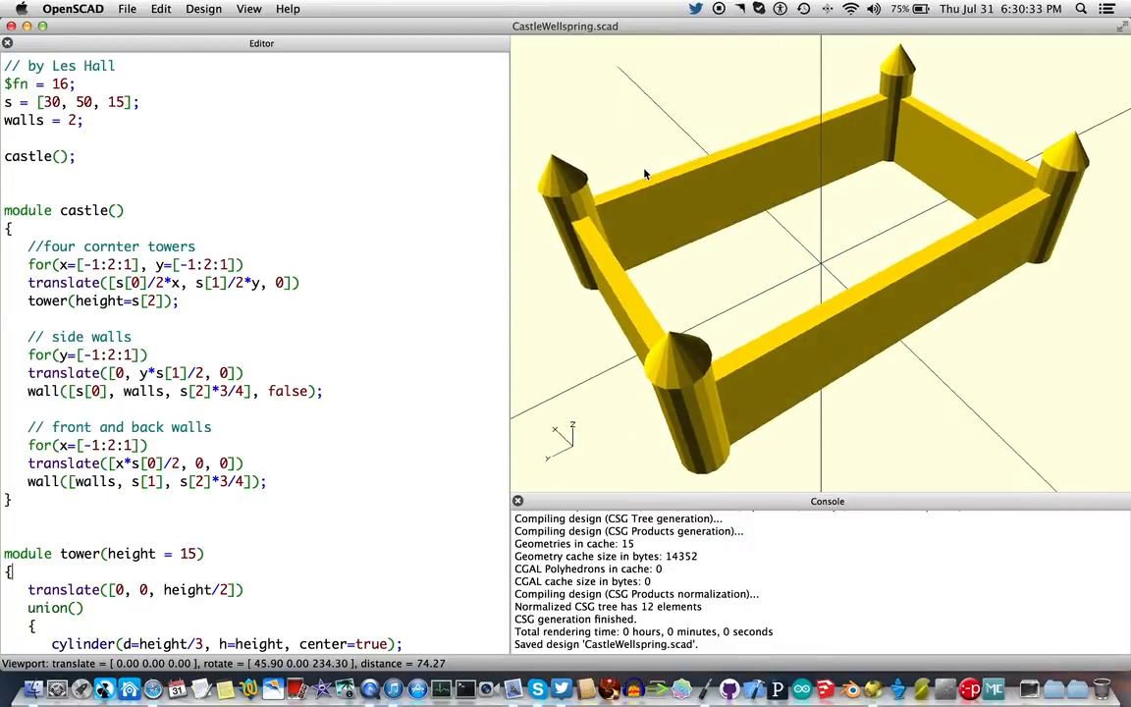
left_click_drag(642, 174, 614, 157)
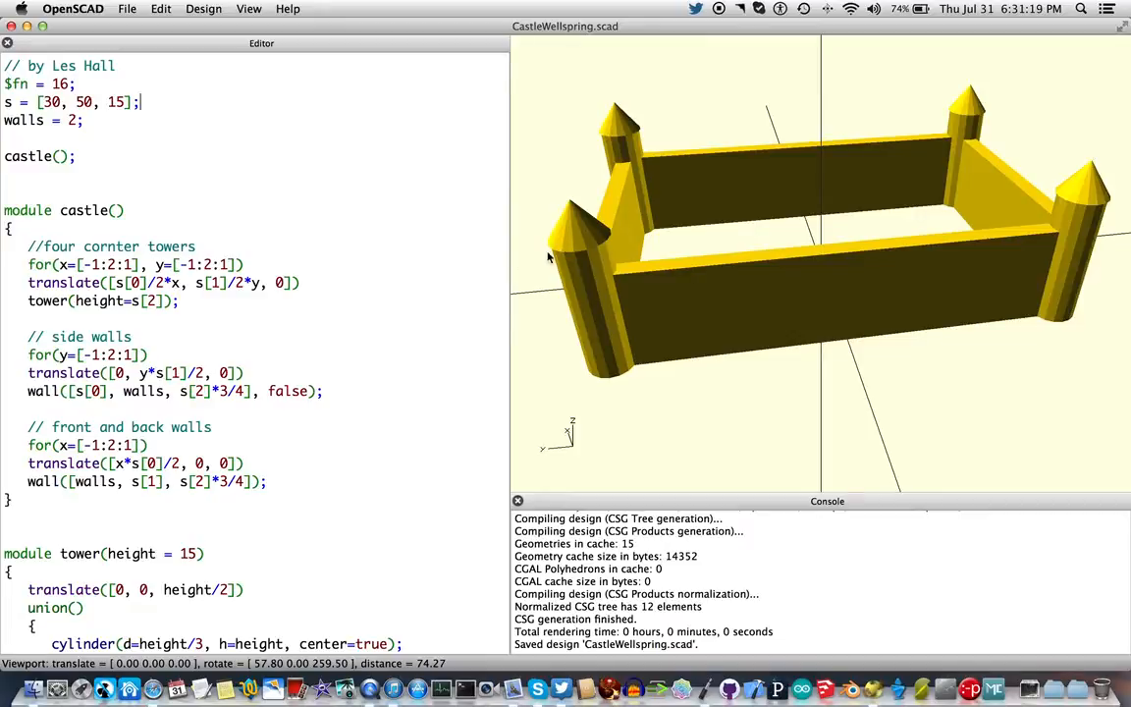
mouse_move(574, 257)
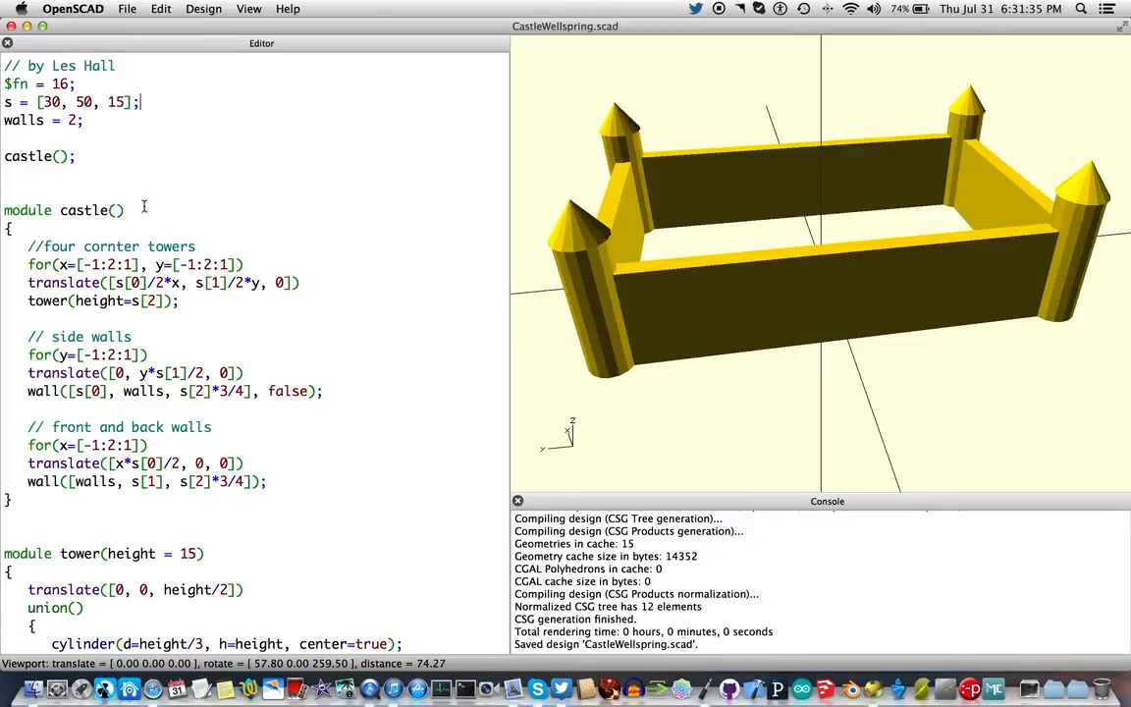
mouse_move(96, 149)
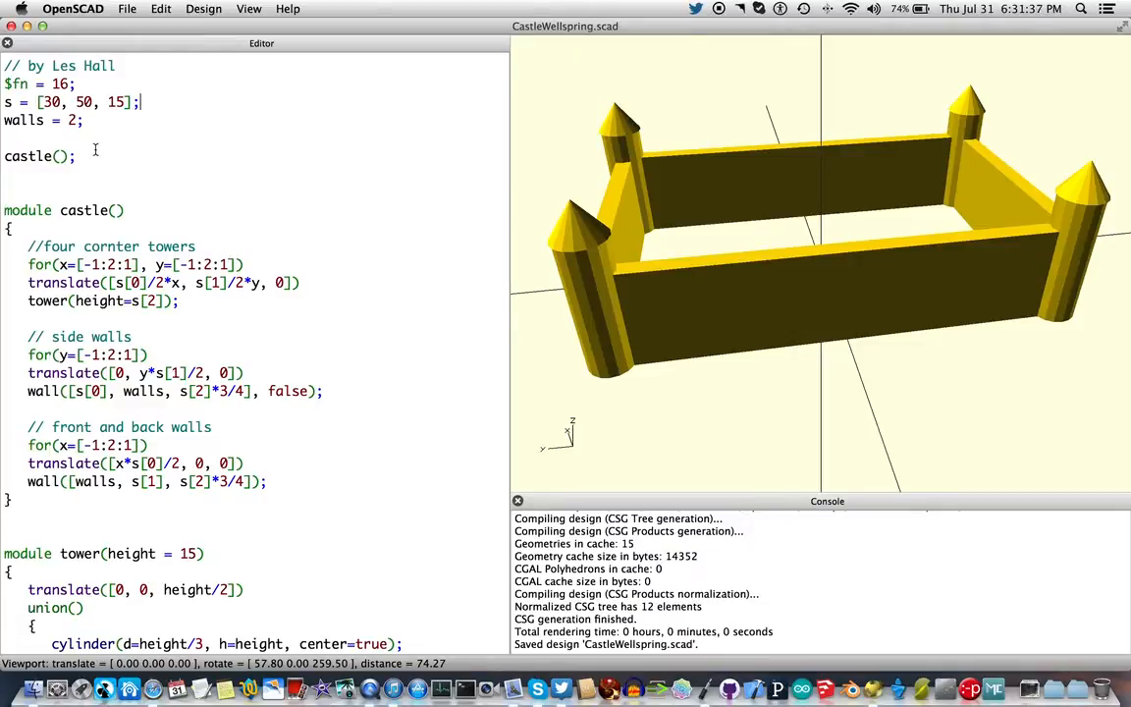
- Highlight the castle() call line and the module castle() header in the code
double_click(39, 156)
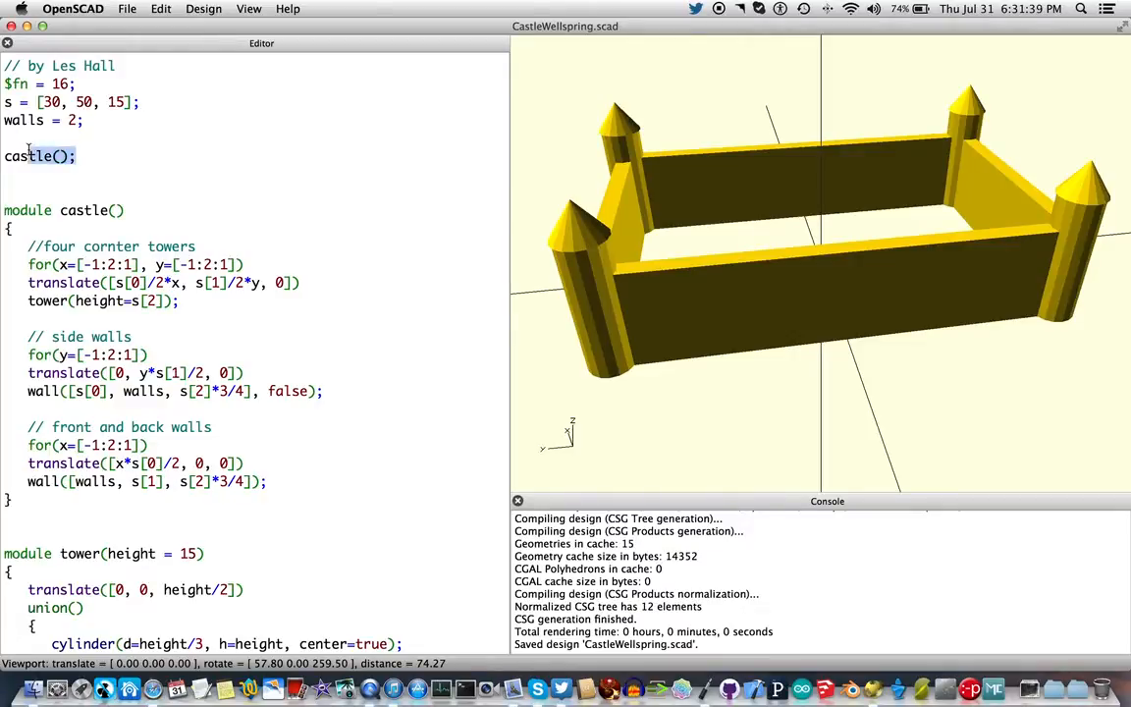
double_click(37, 156)
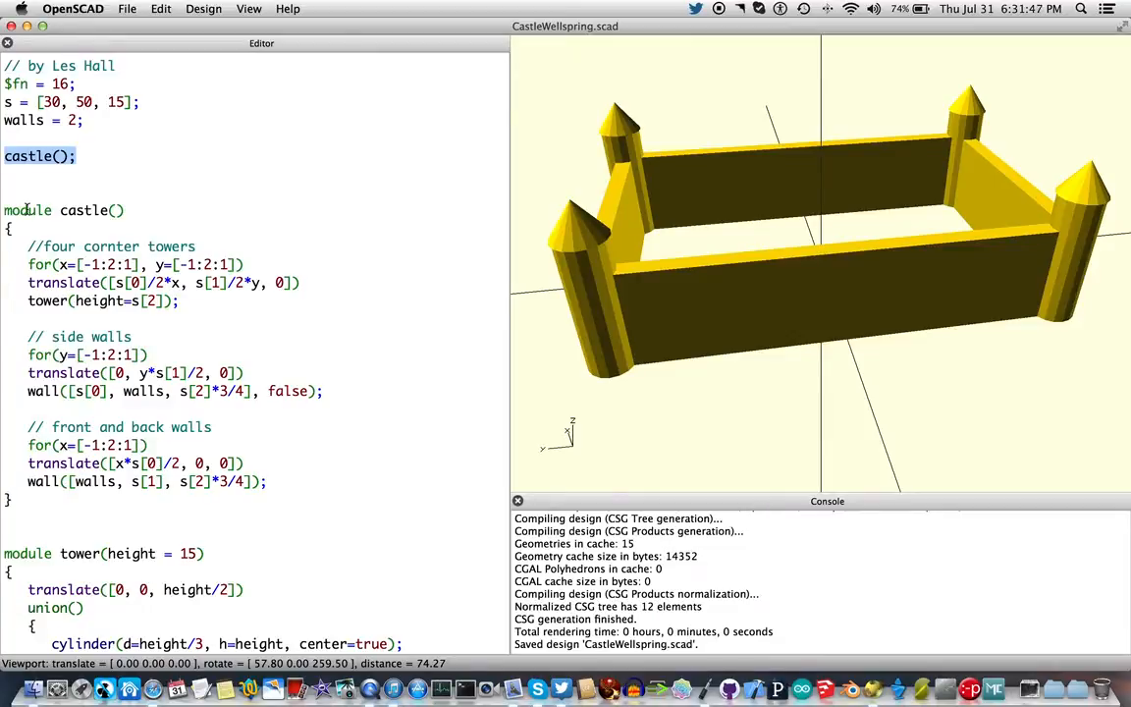
left_click(94, 159)
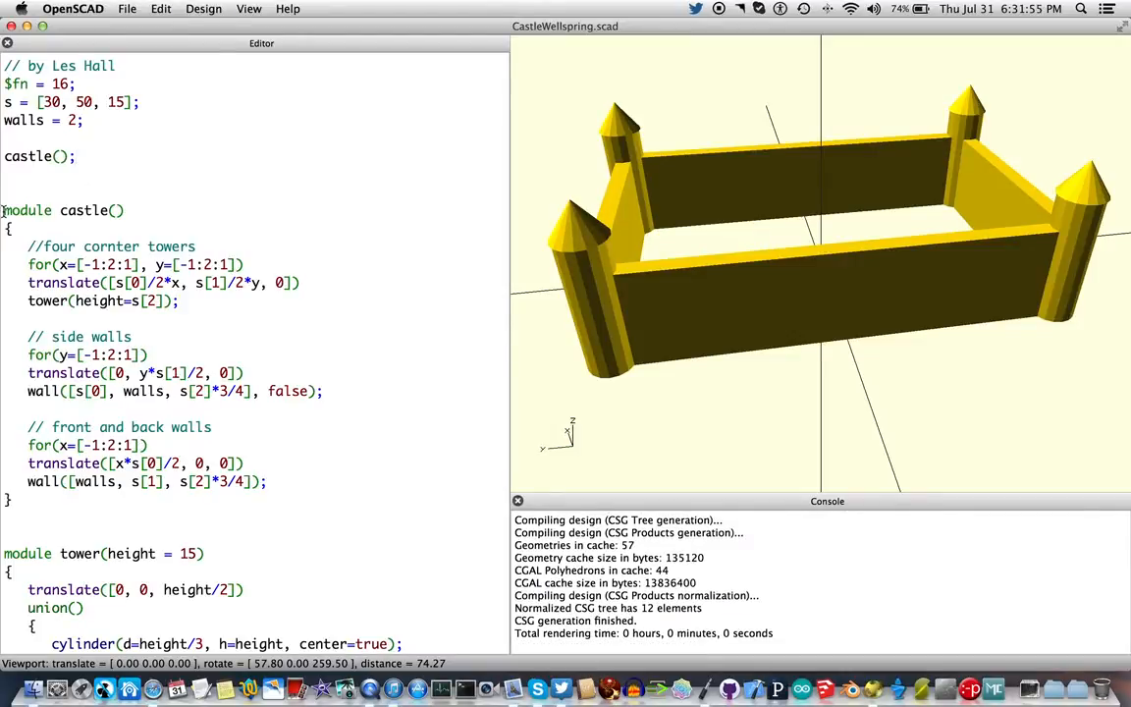
double_click(64, 210)
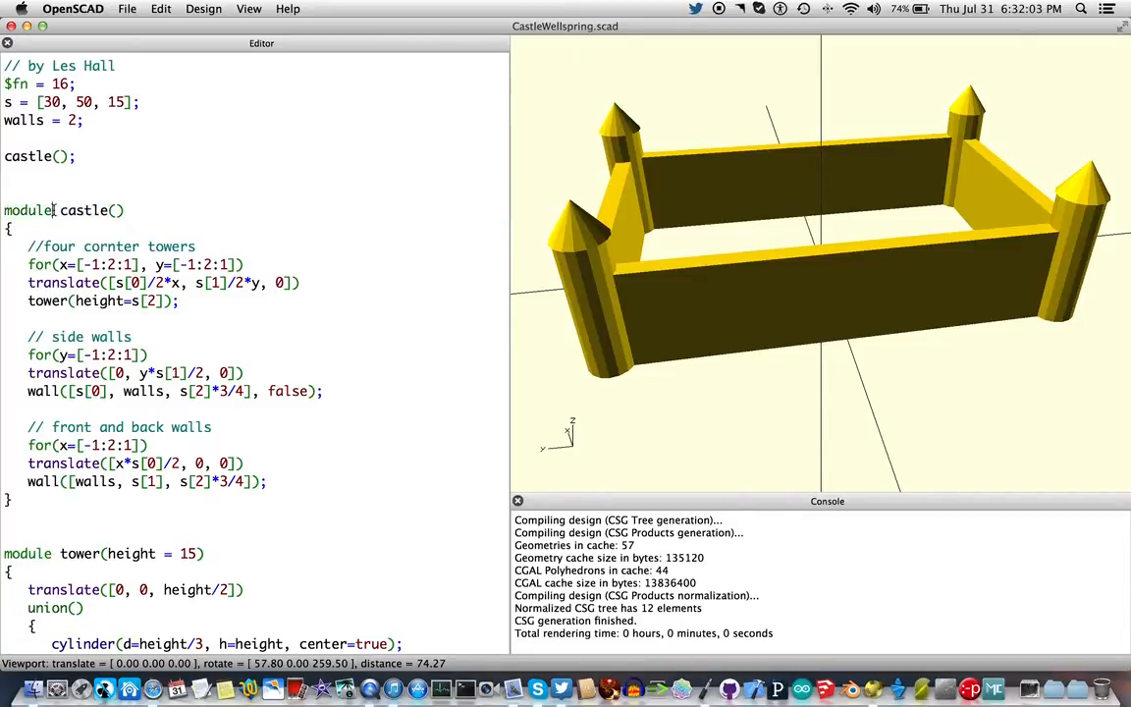
double_click(30, 210)
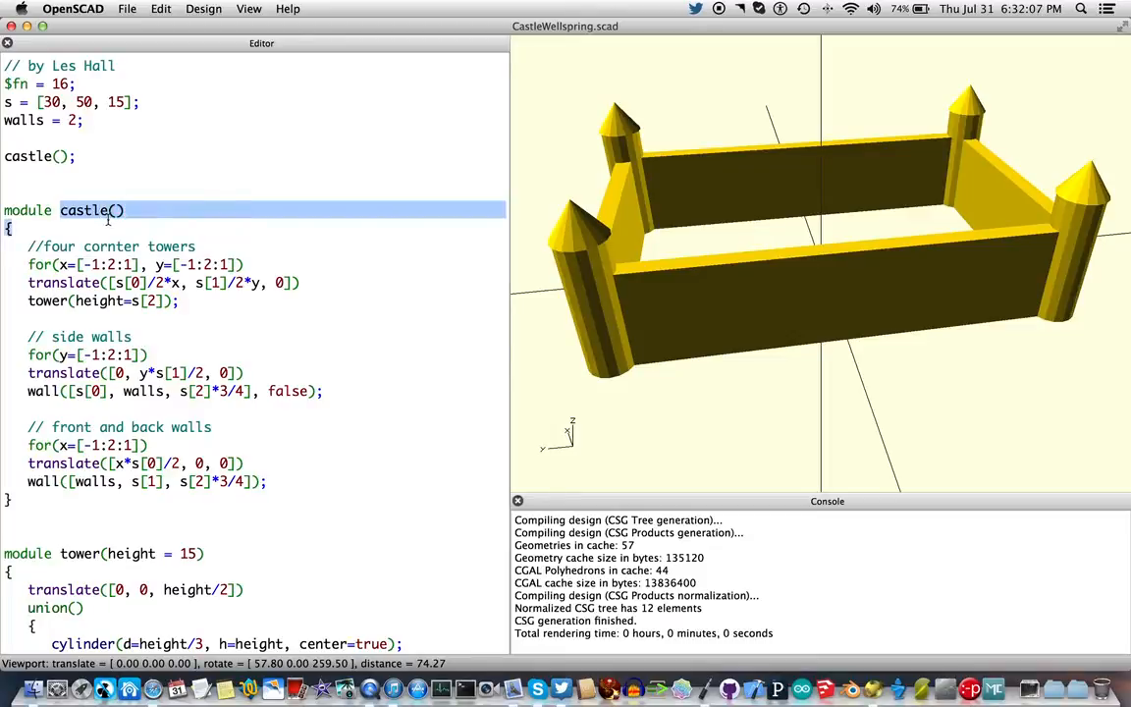
double_click(84, 210)
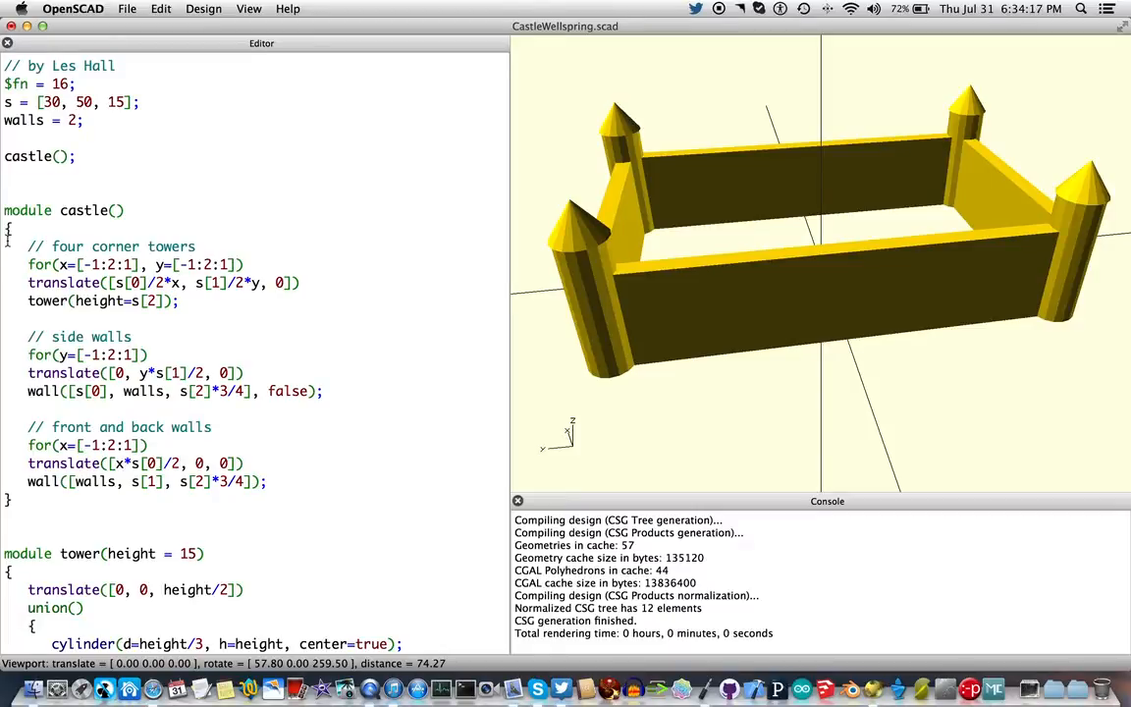
- Select the extra ', false' argument in the side-walls wall() call
left_click_drag(29, 337, 323, 391)
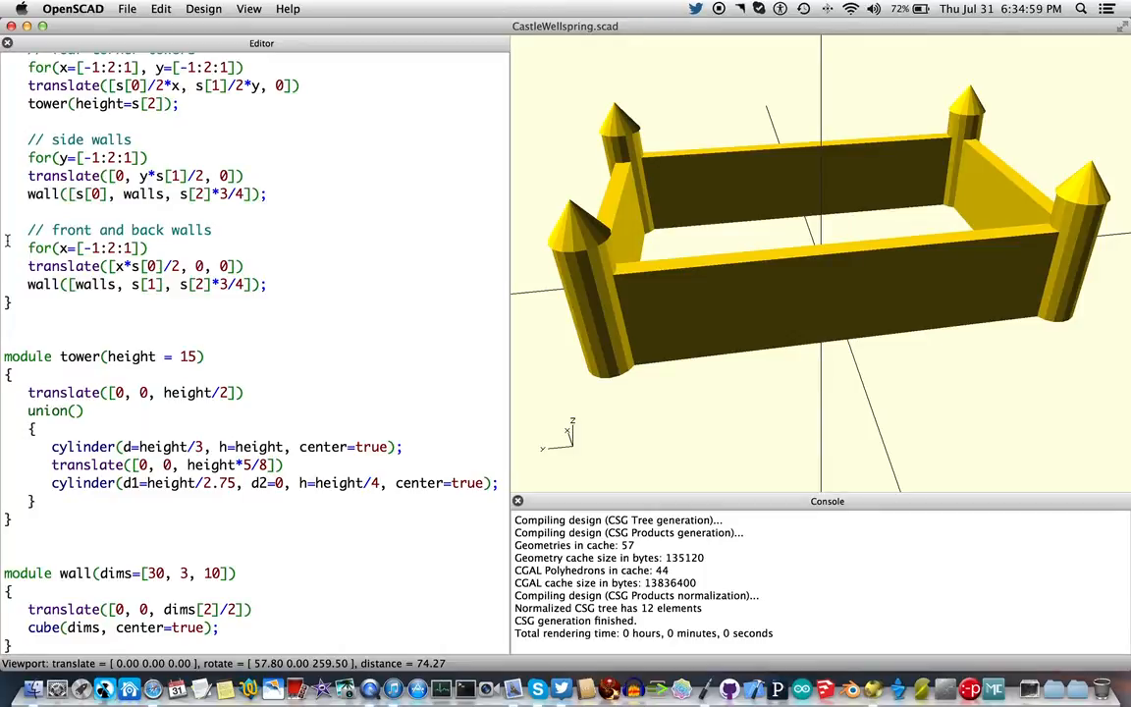
left_click_drag(4, 355, 245, 392)
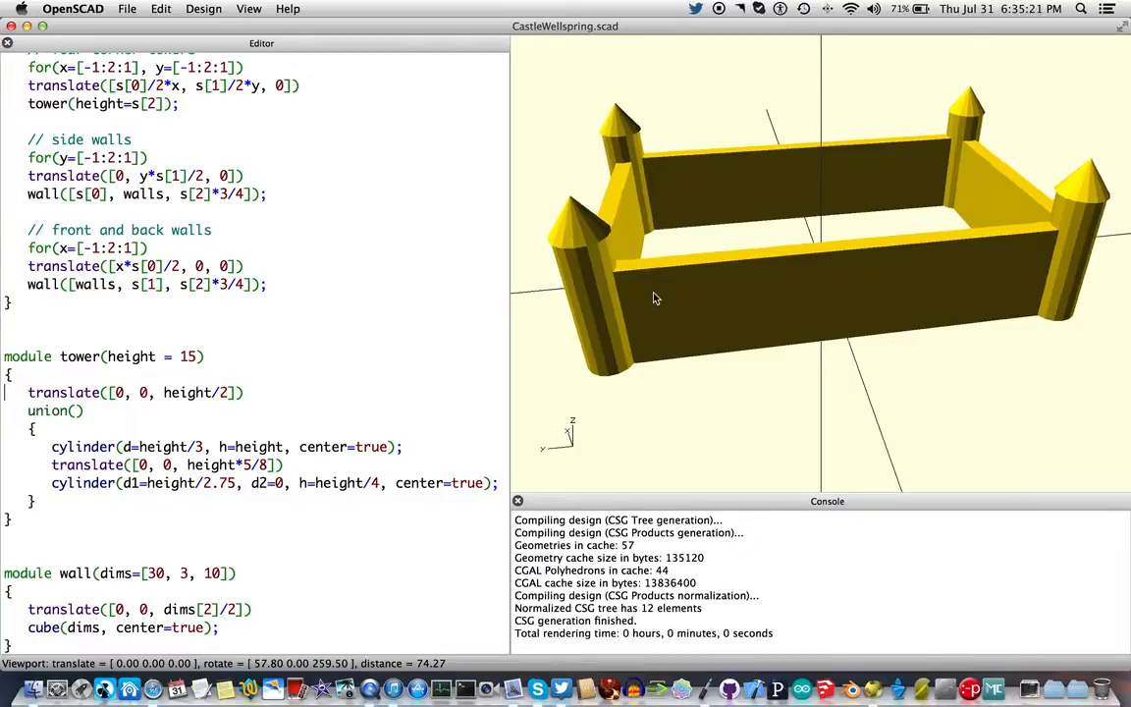
left_click_drag(656, 299, 675, 284)
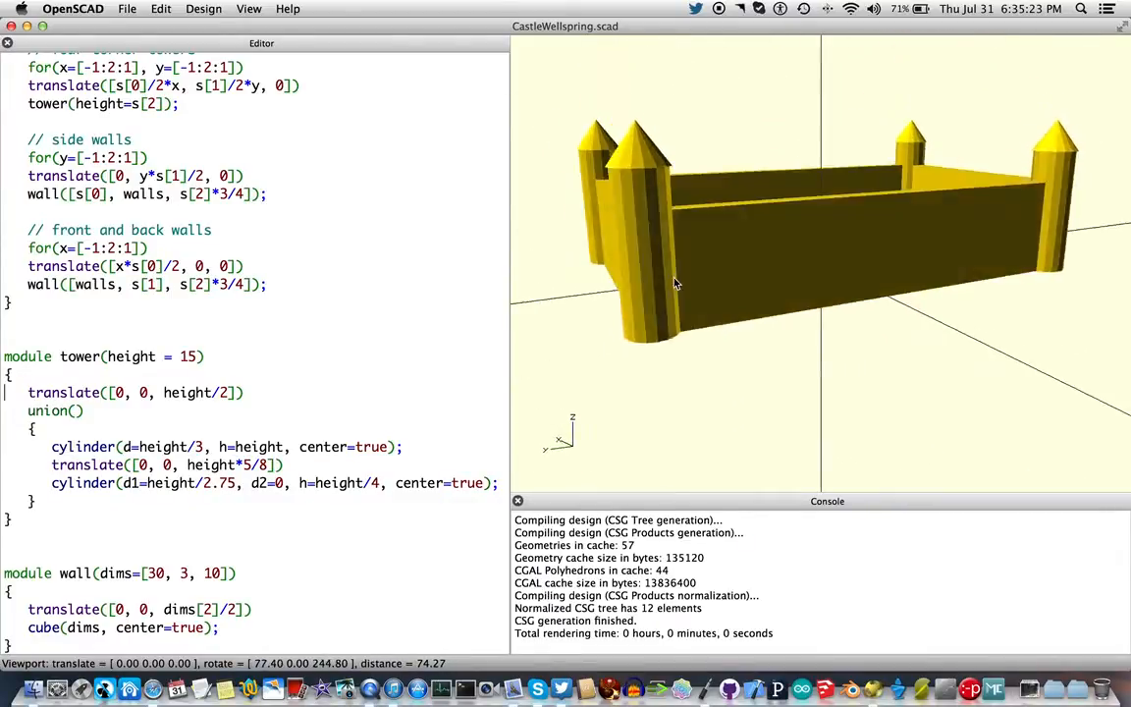
left_click_drag(674, 282, 805, 268)
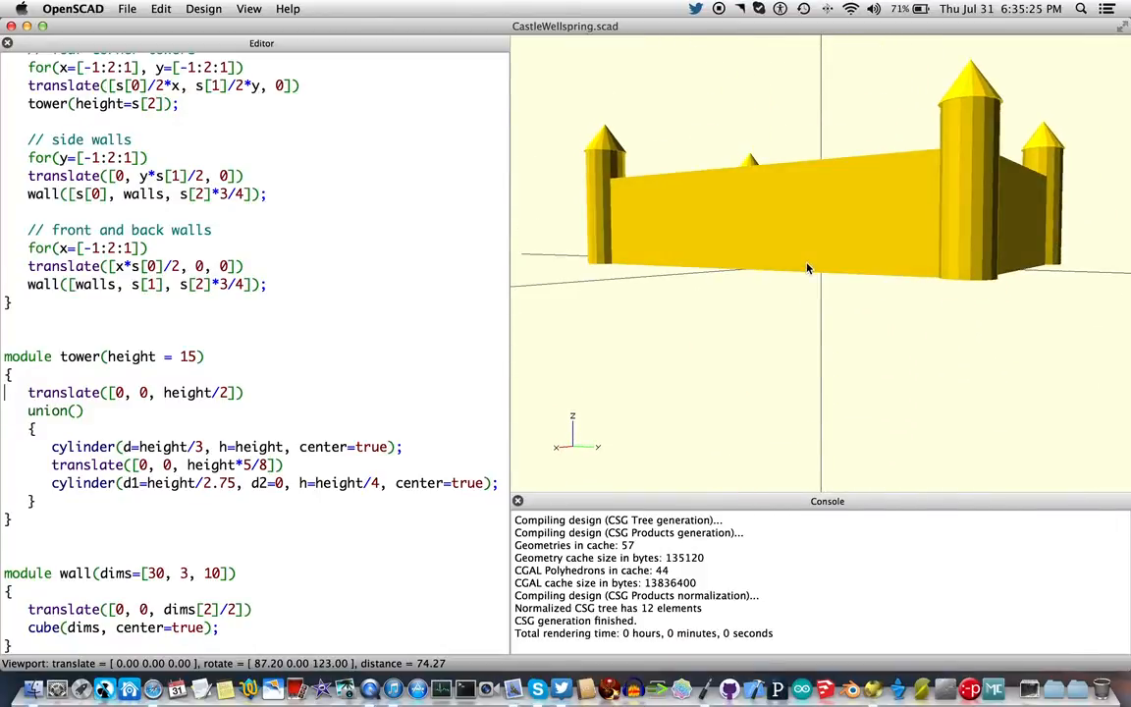
left_click_drag(805, 265, 917, 172)
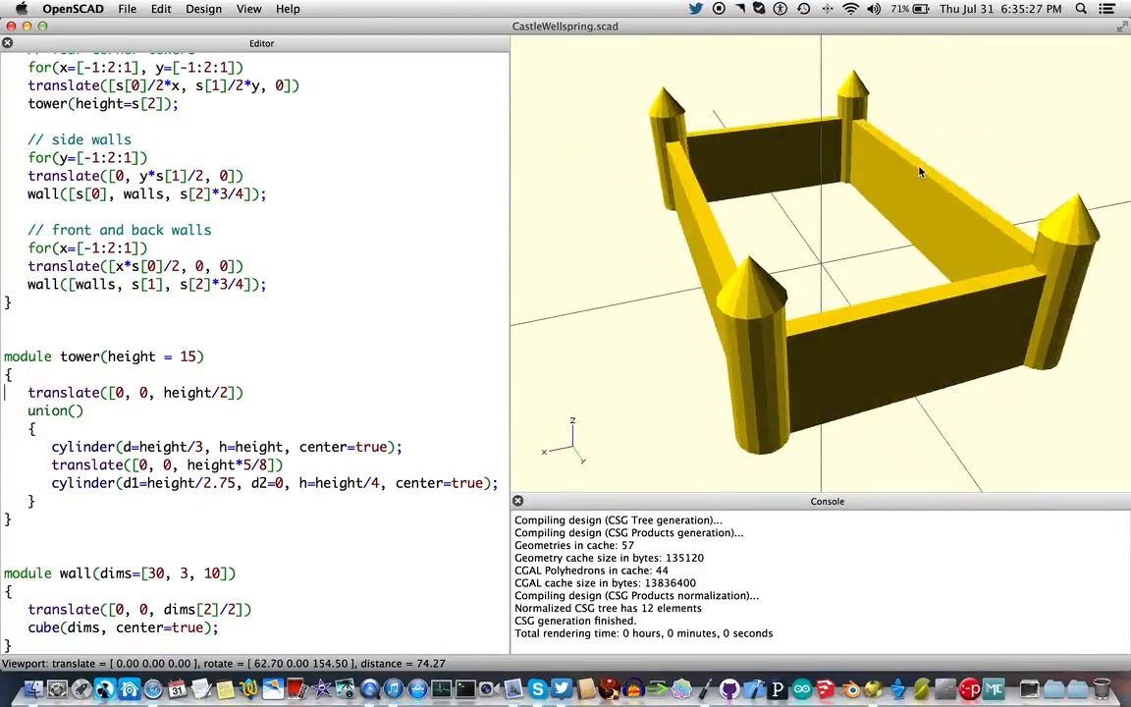
left_click_drag(922, 172, 932, 165)
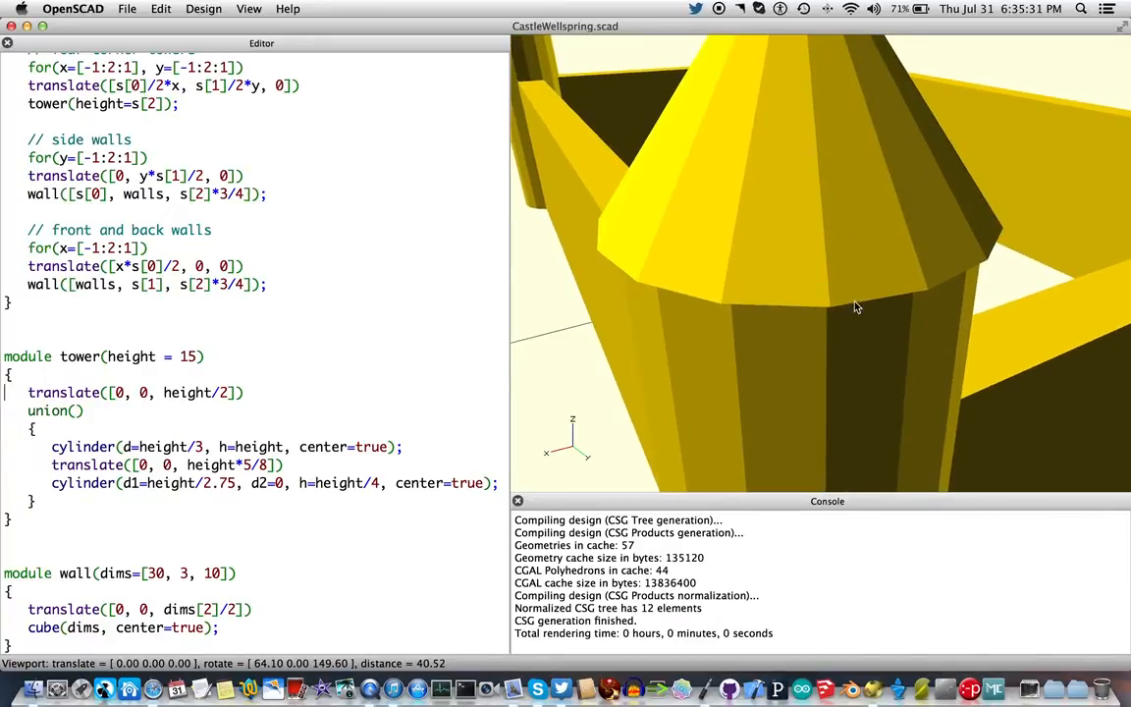
left_click_drag(854, 307, 837, 296)
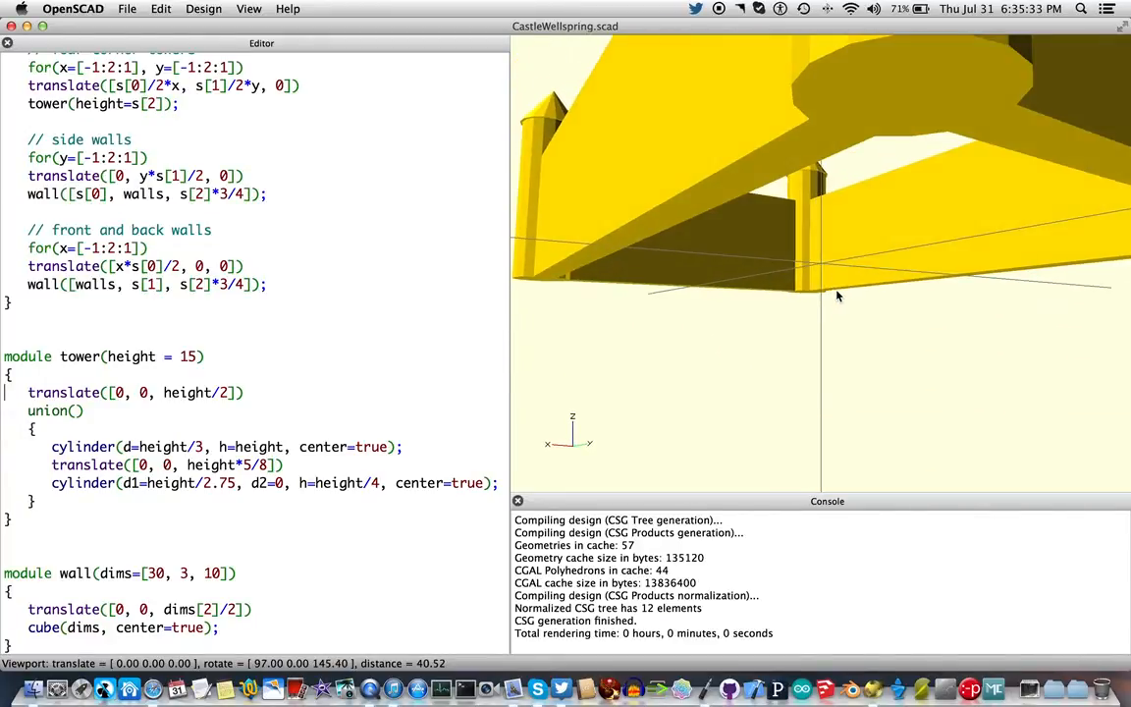
scroll("down", 3)
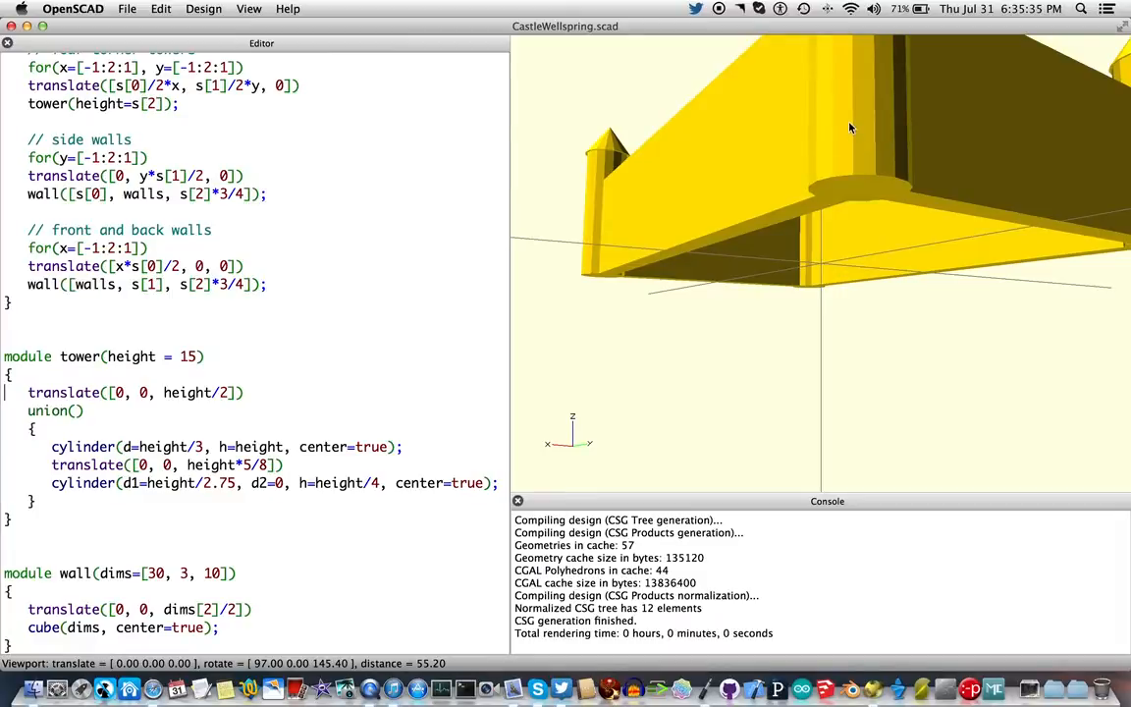
left_click_drag(850, 127, 839, 412)
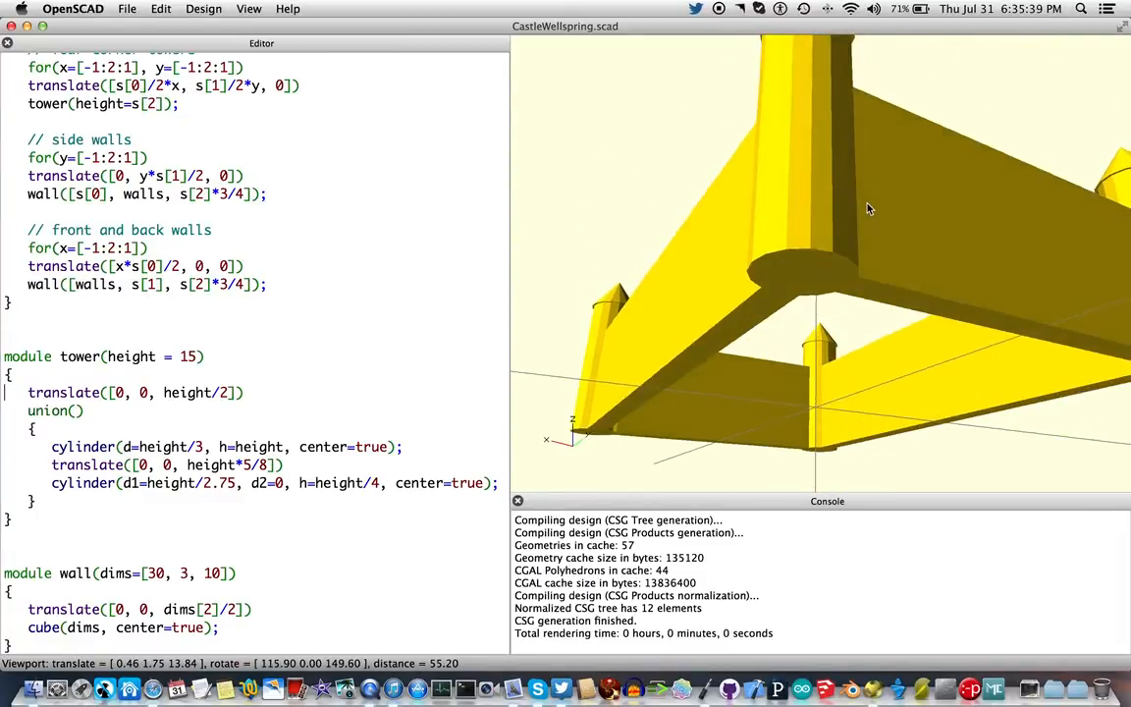
left_click_drag(869, 208, 825, 159)
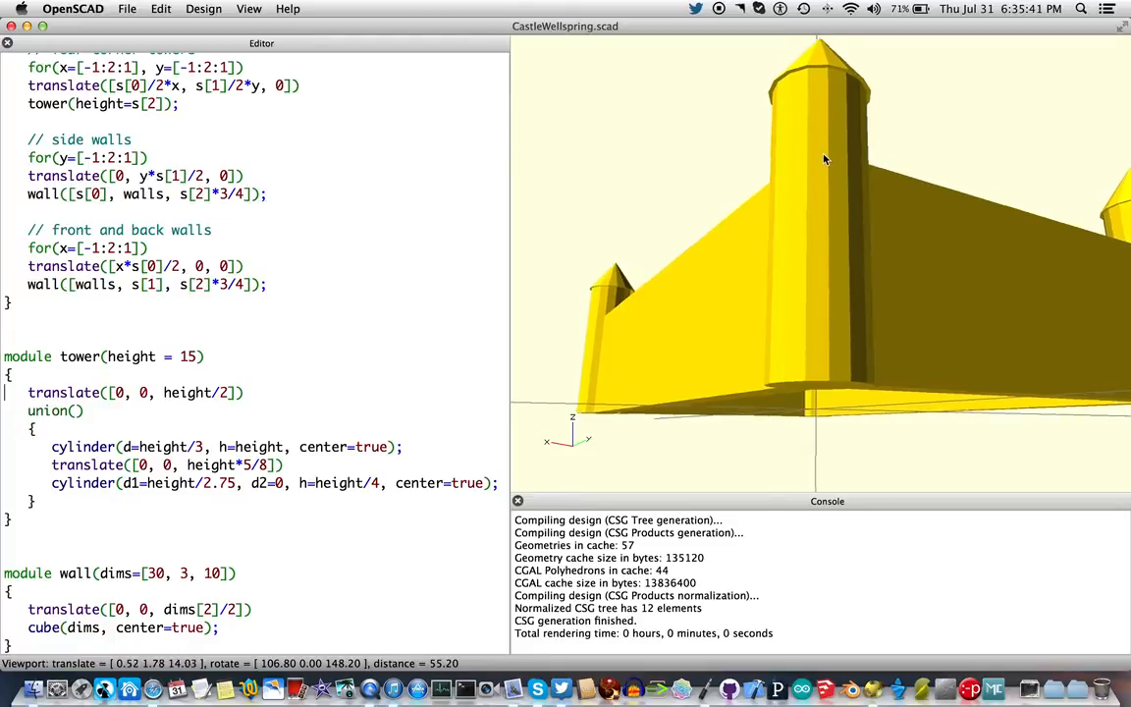
scroll("down", 3)
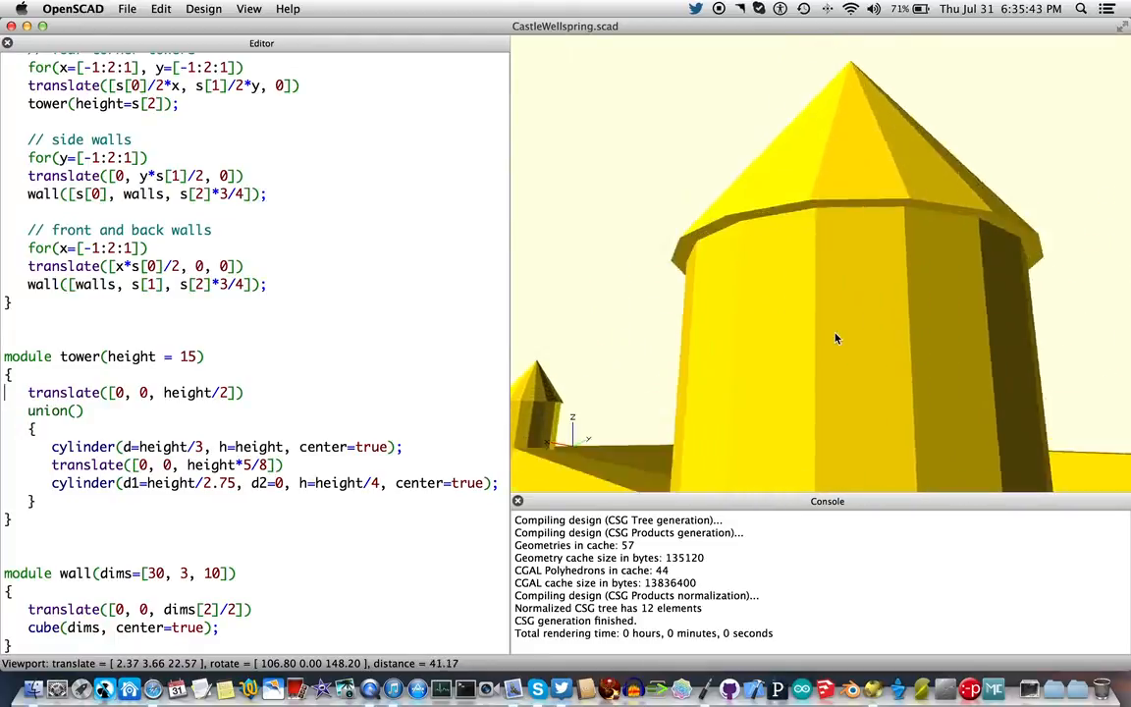
scroll("up", 3)
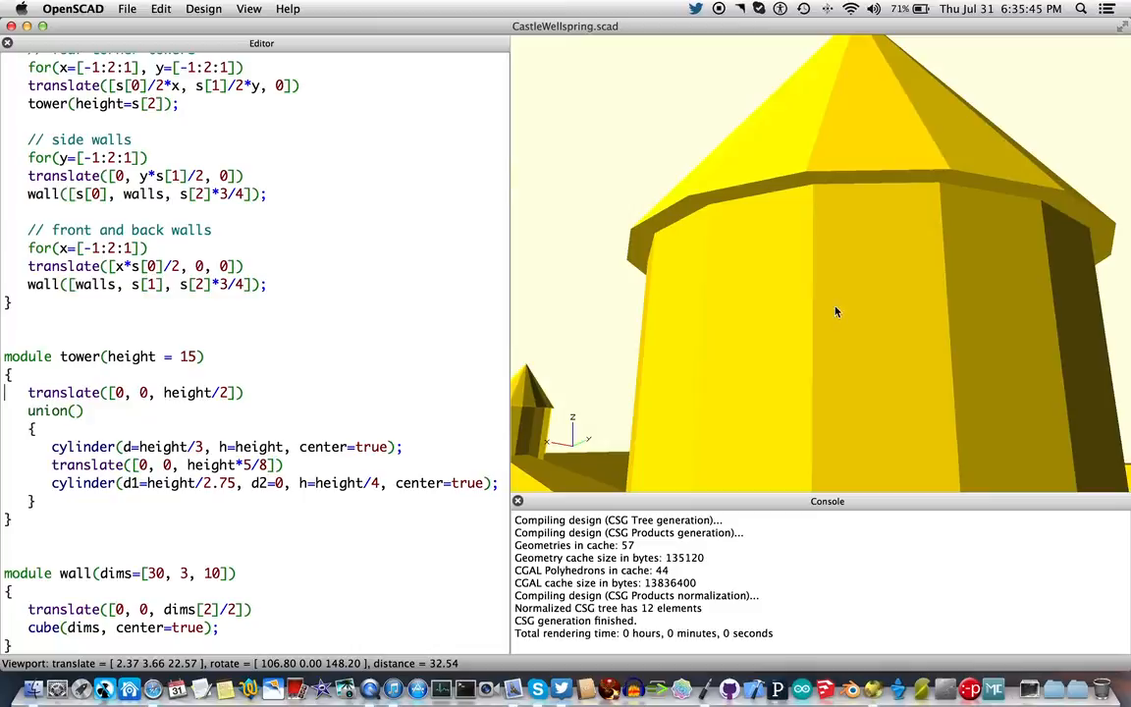
mouse_move(820, 181)
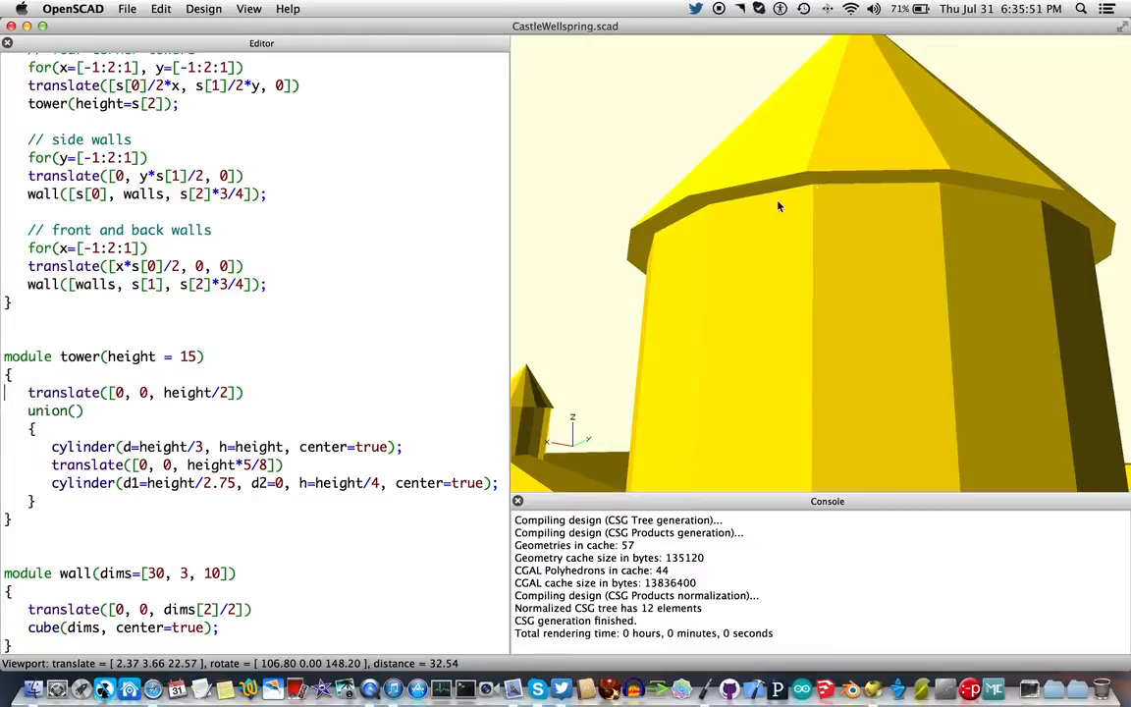
mouse_move(752, 243)
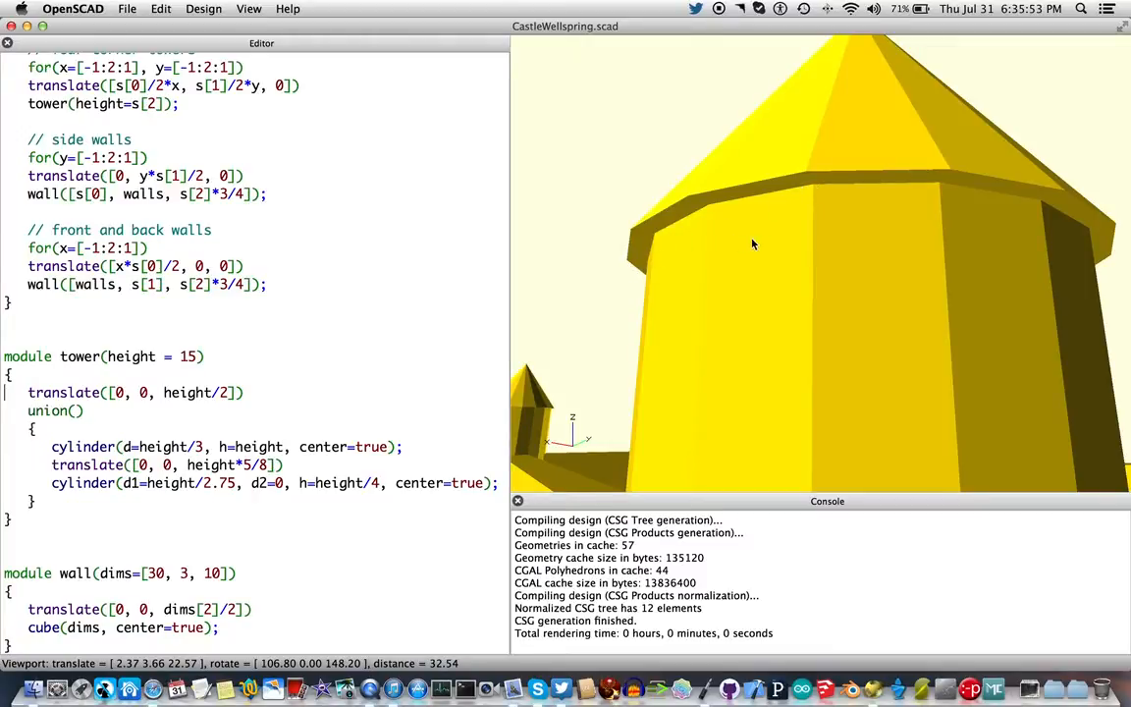
left_click_drag(753, 243, 752, 248)
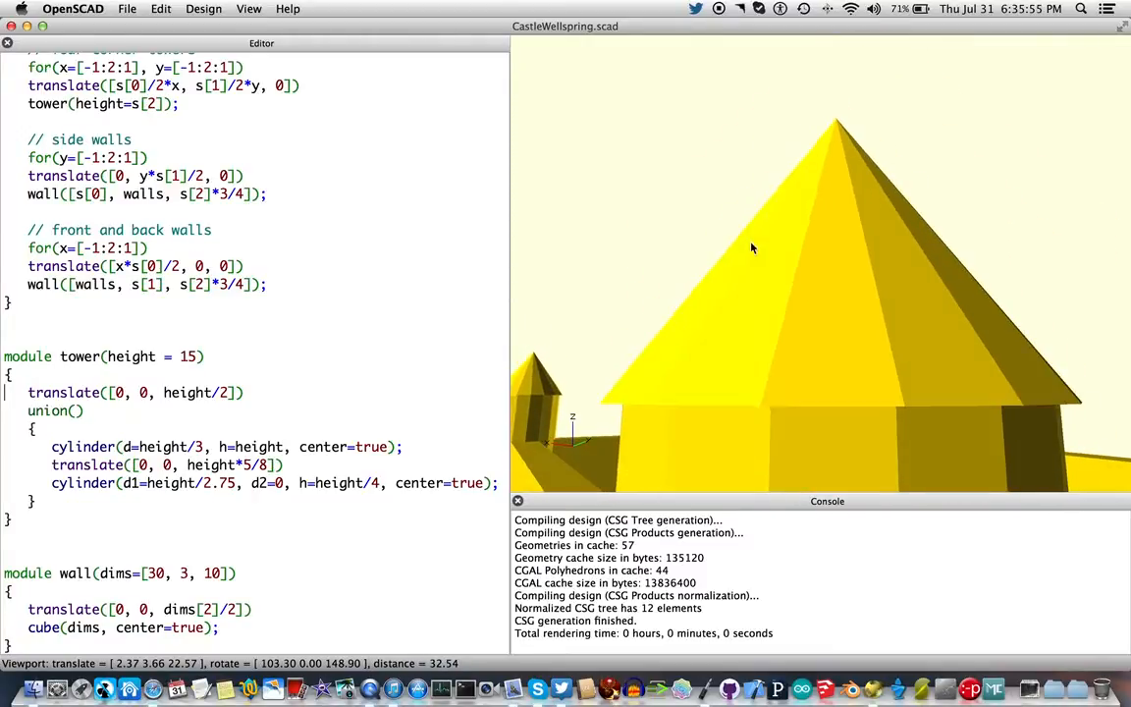
left_click_drag(756, 250, 760, 253)
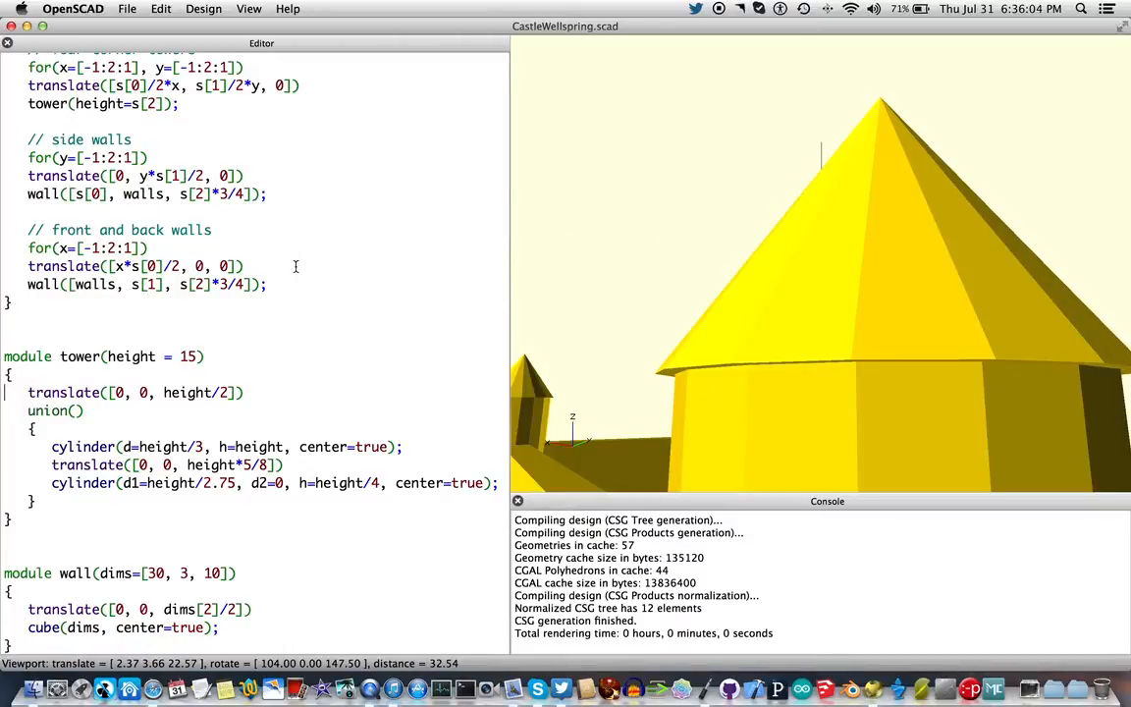
mouse_move(236, 381)
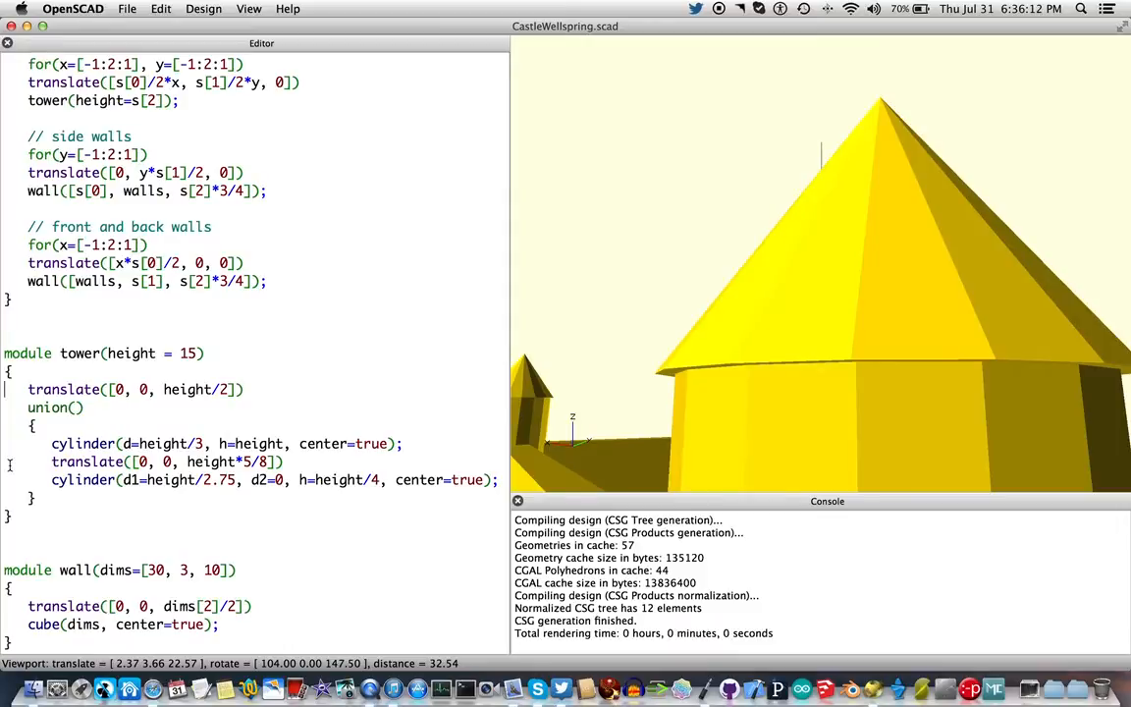
- Right-click in the editor and scroll down through the tower module code
right_click(20, 466)
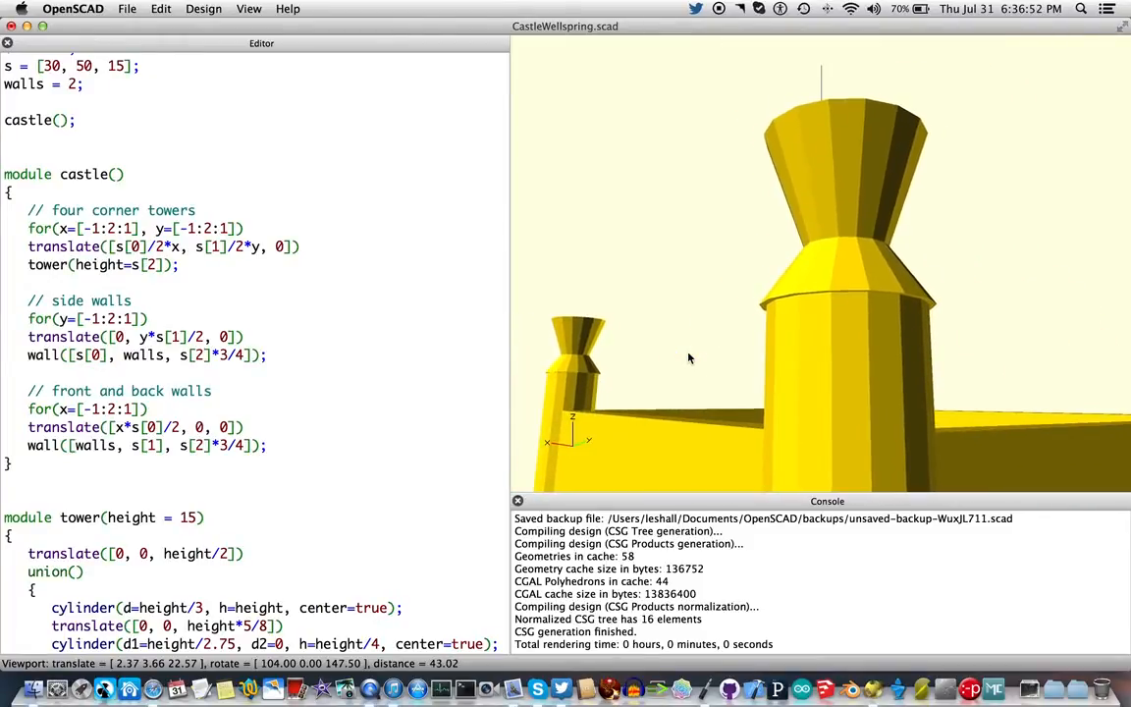
scroll("down", 3)
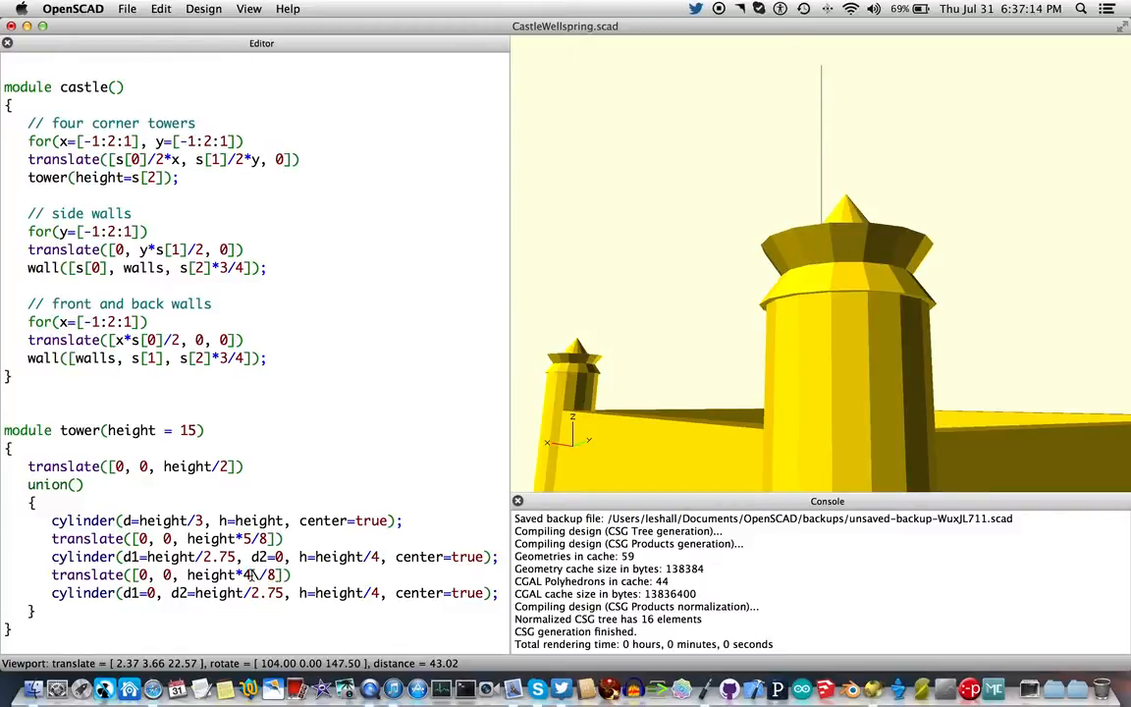
- Offset the upper cone's translate to height*3/8, then orbit around the tower toward the walls
type(".35")
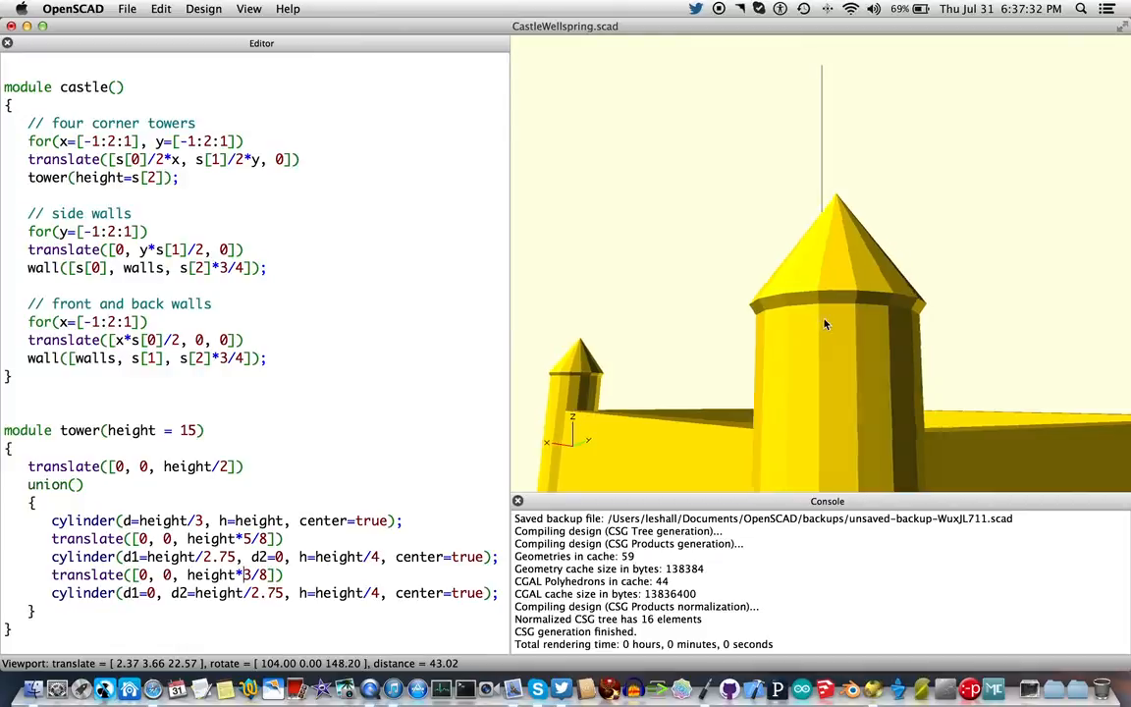
left_click_drag(824, 324, 839, 316)
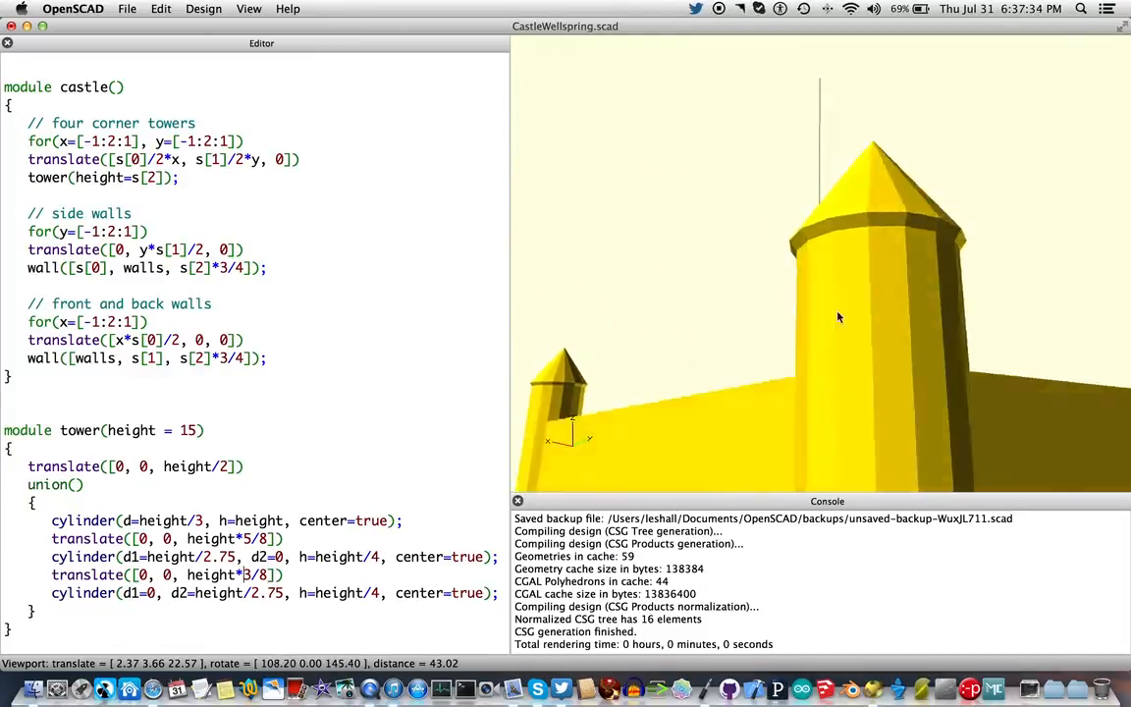
left_click_drag(839, 317, 970, 314)
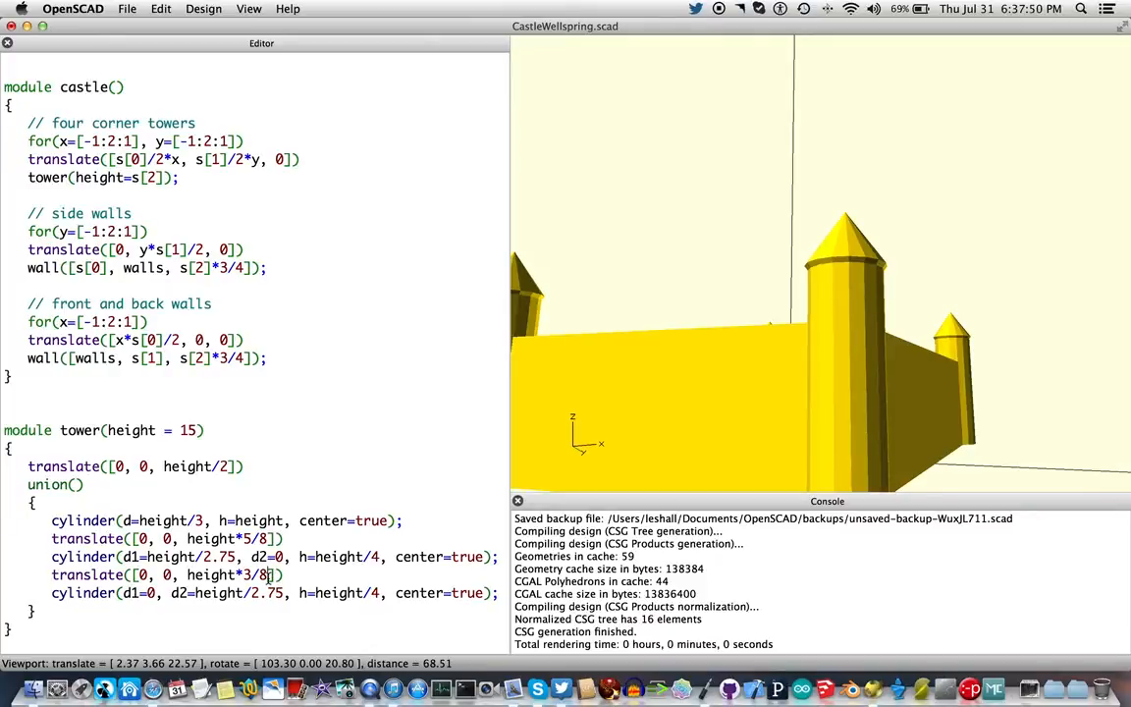
- Append +merge to the upper cone's translate and define merge = 0.01 near the top
type("+m")
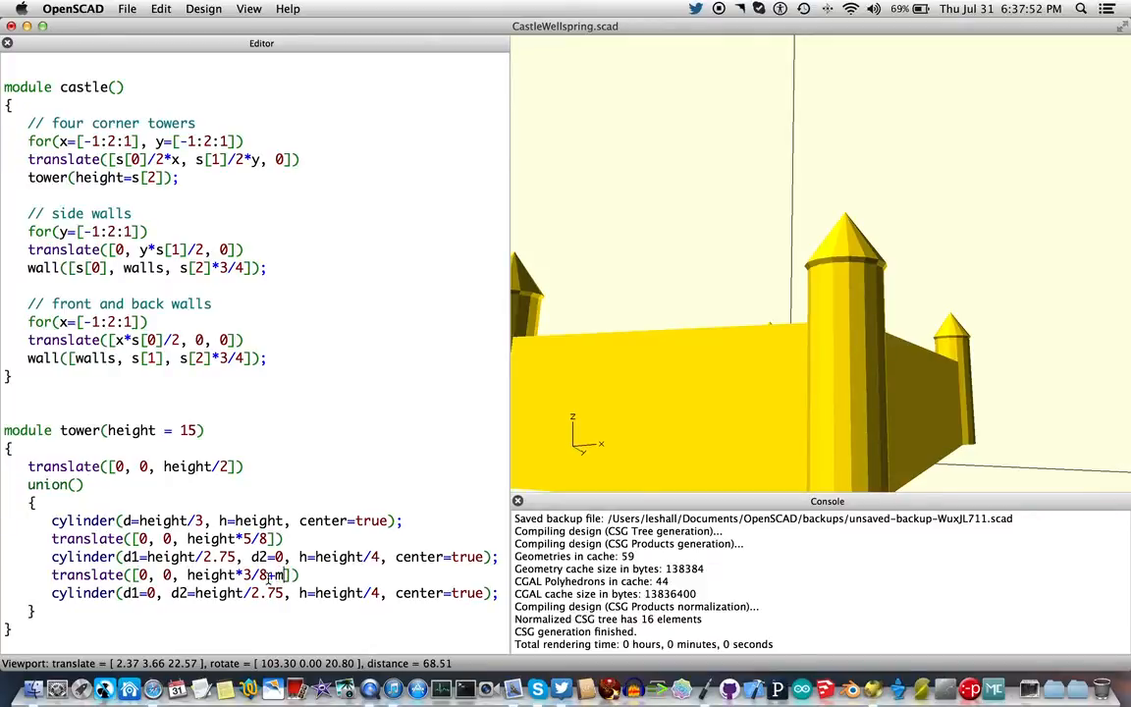
type("erge")
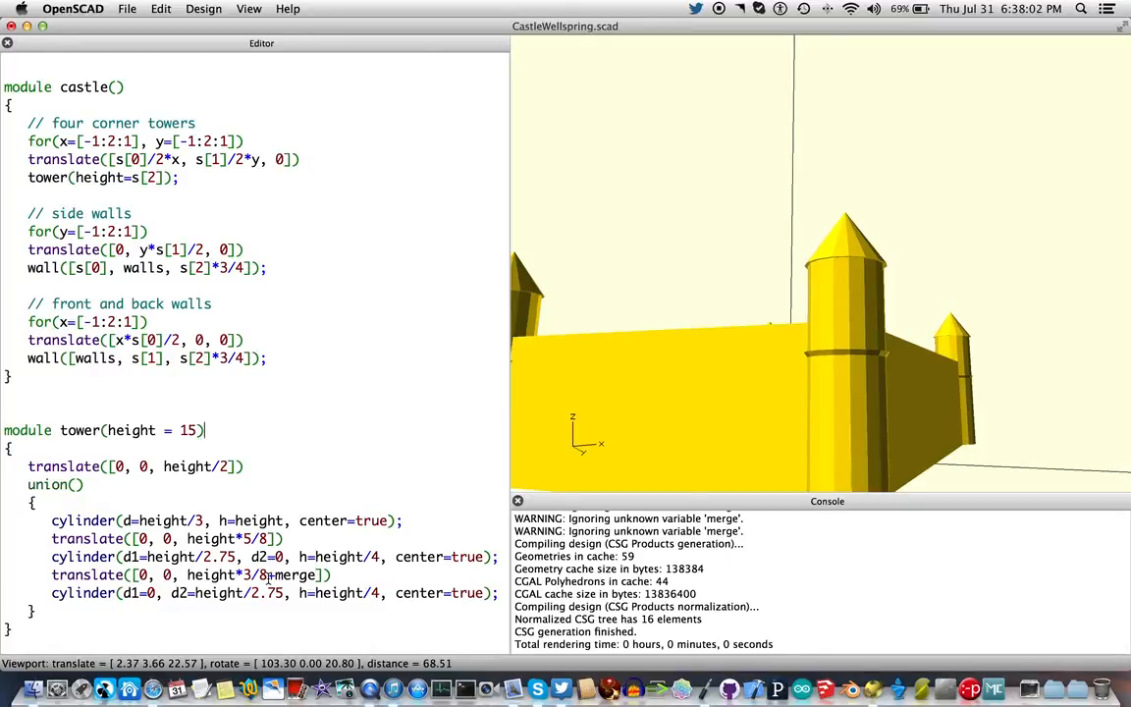
type("castle();")
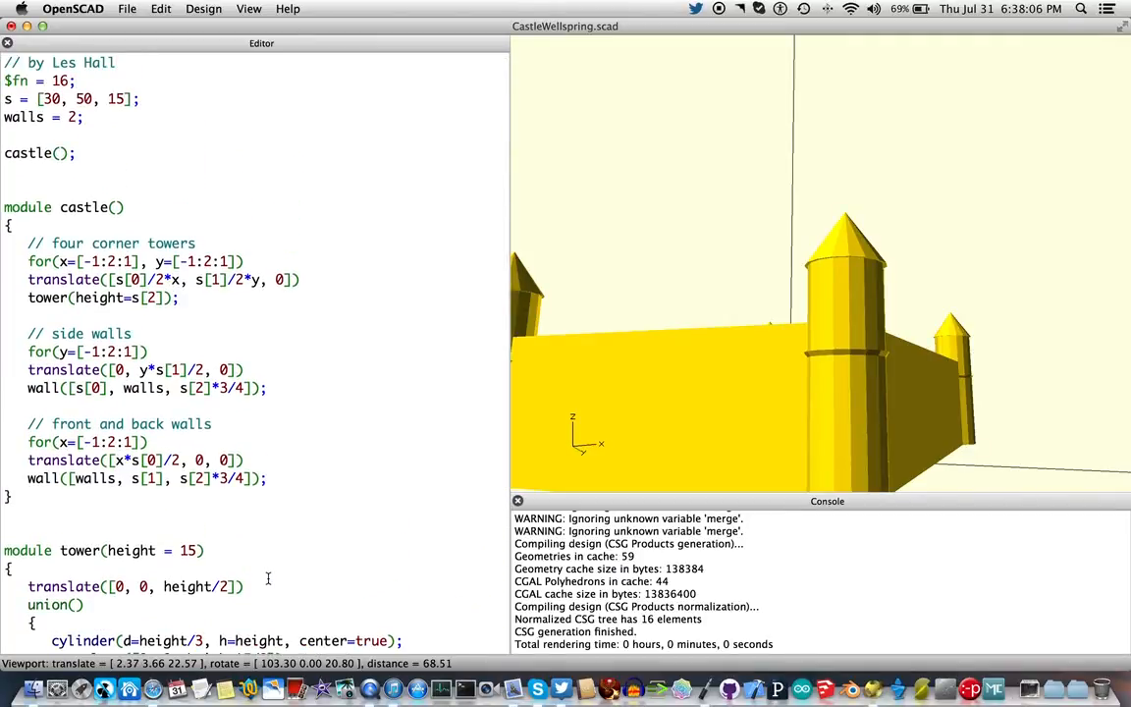
type("merge =")
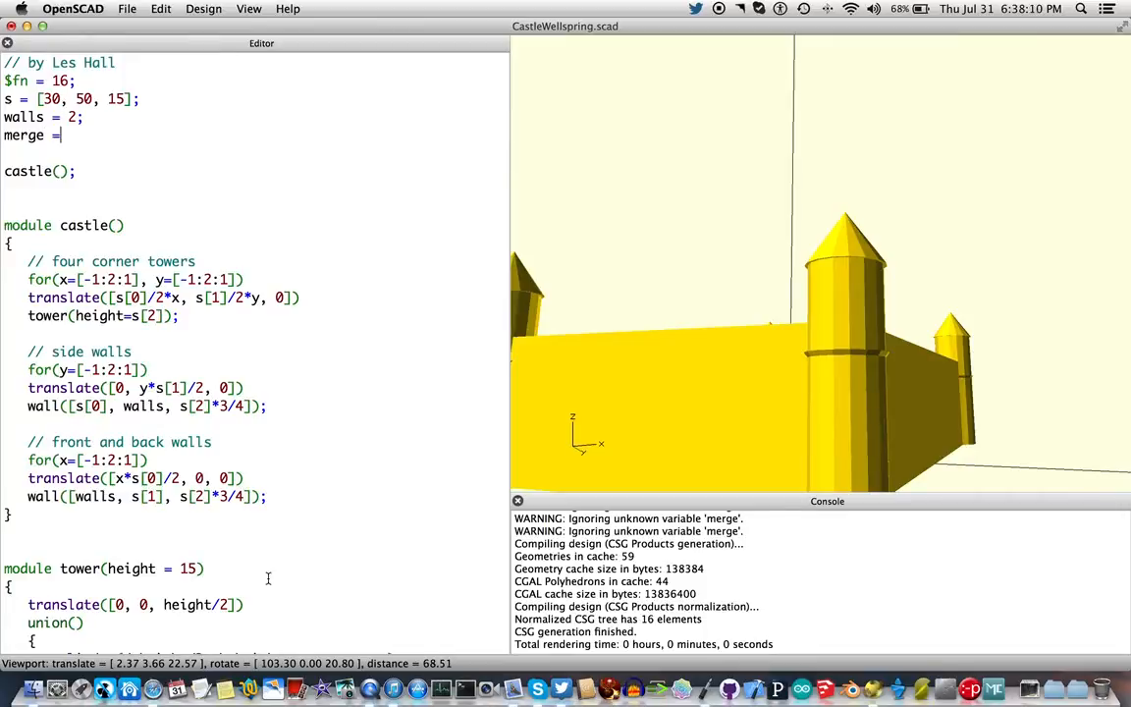
type("0")
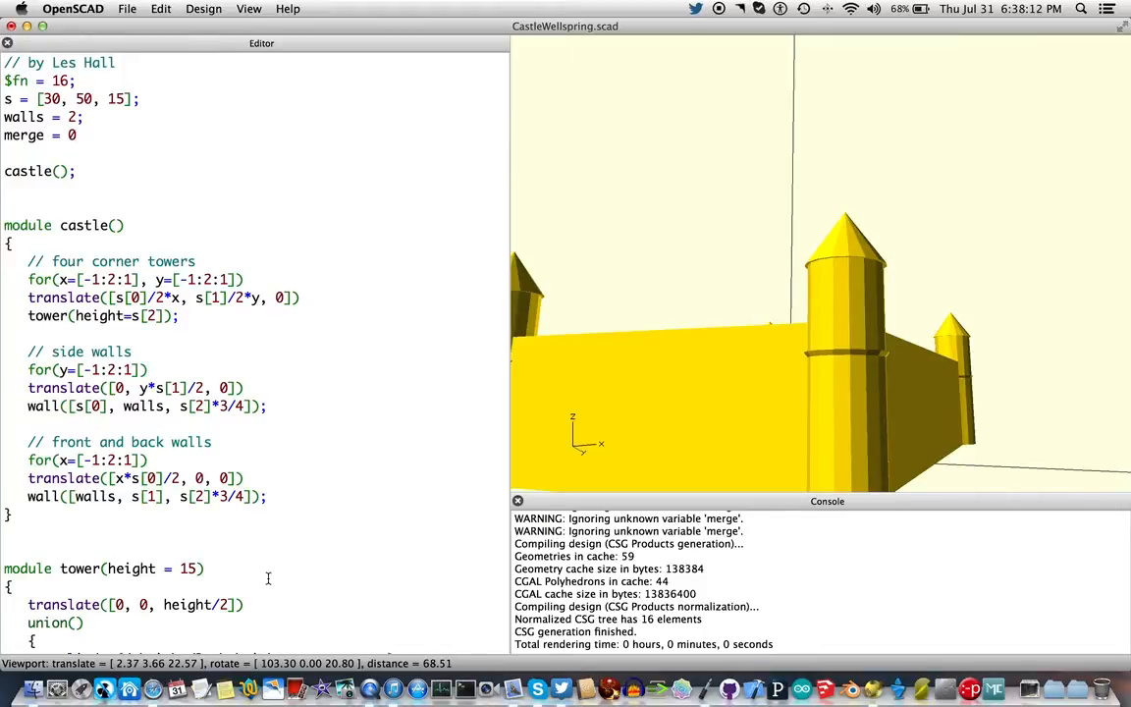
type(".01;")
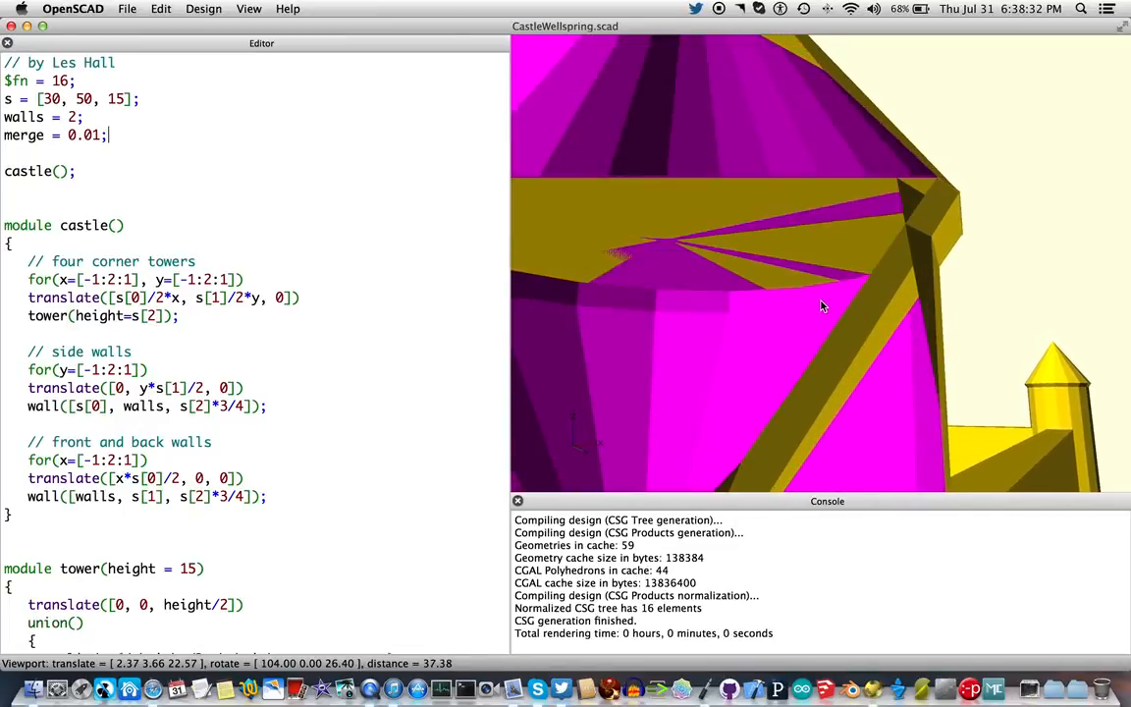
mouse_move(907, 225)
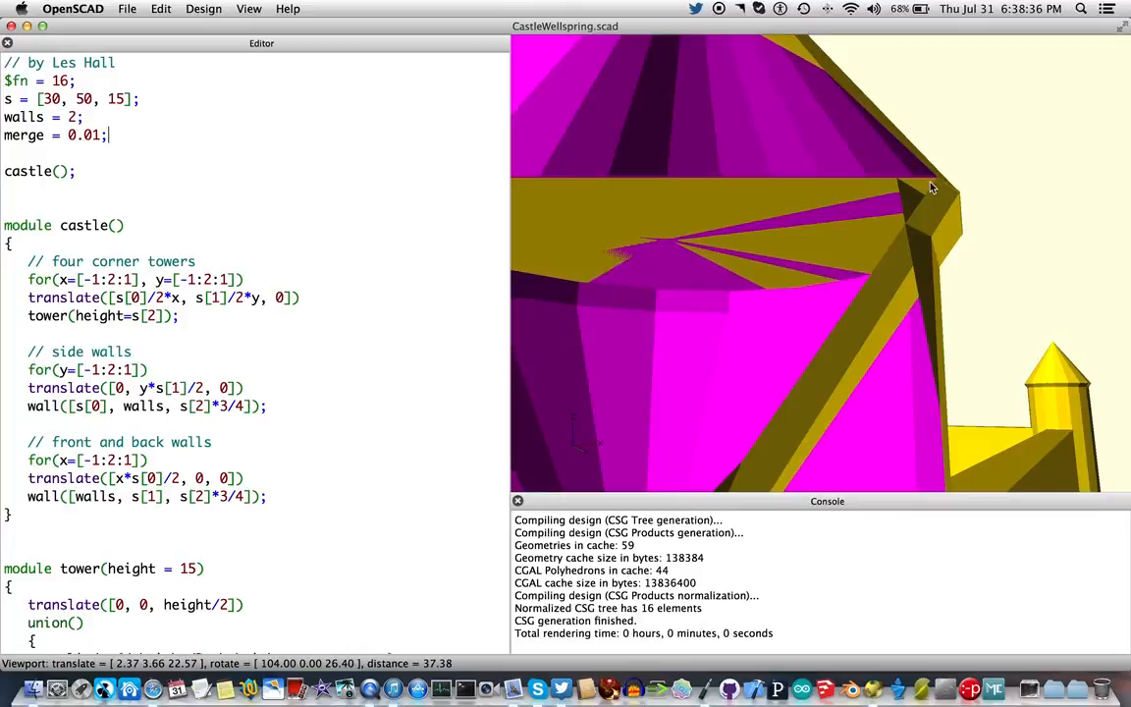
mouse_move(939, 180)
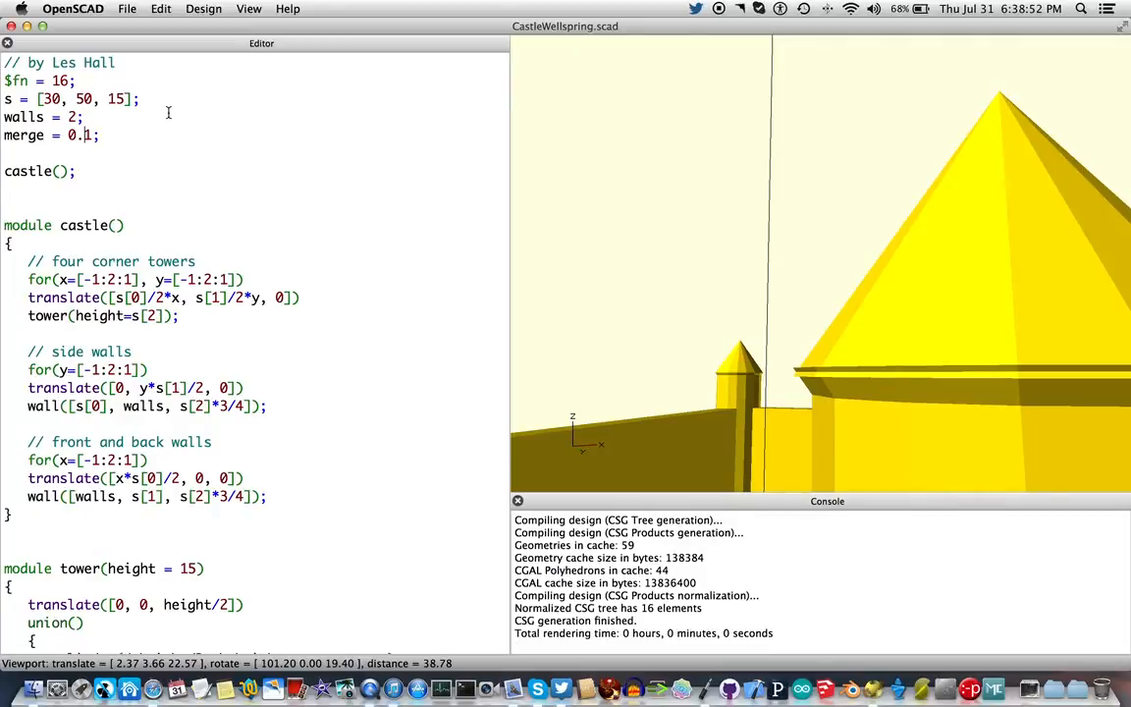
mouse_move(854, 366)
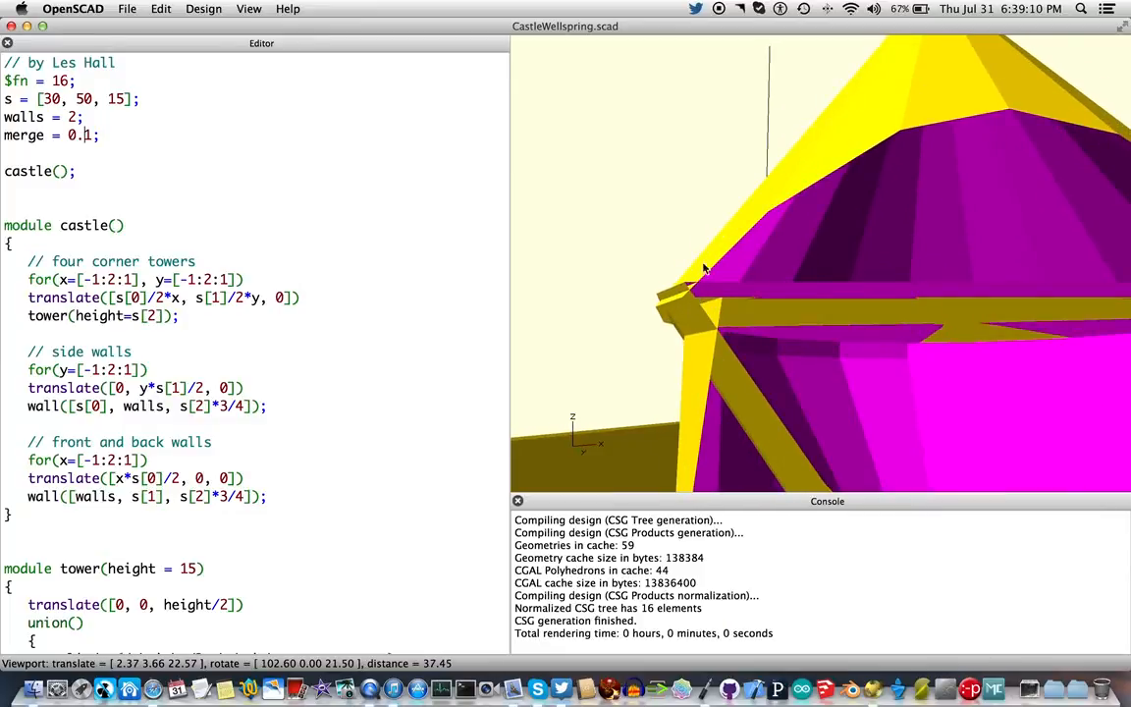
mouse_move(682, 308)
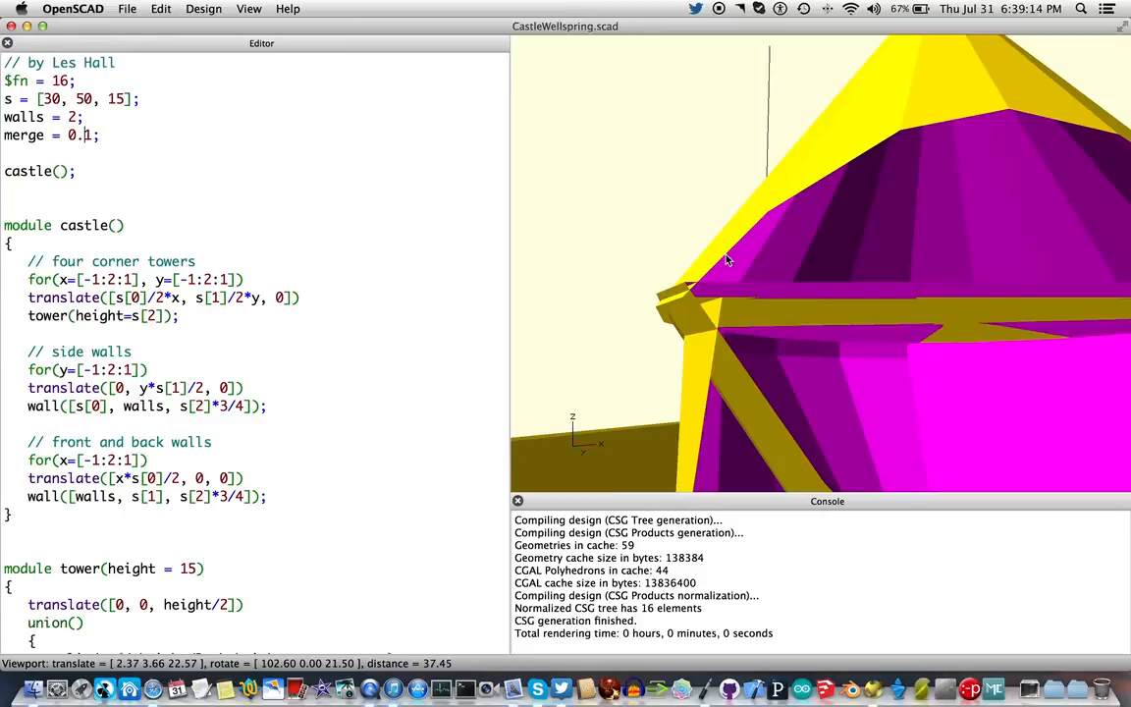
mouse_move(699, 289)
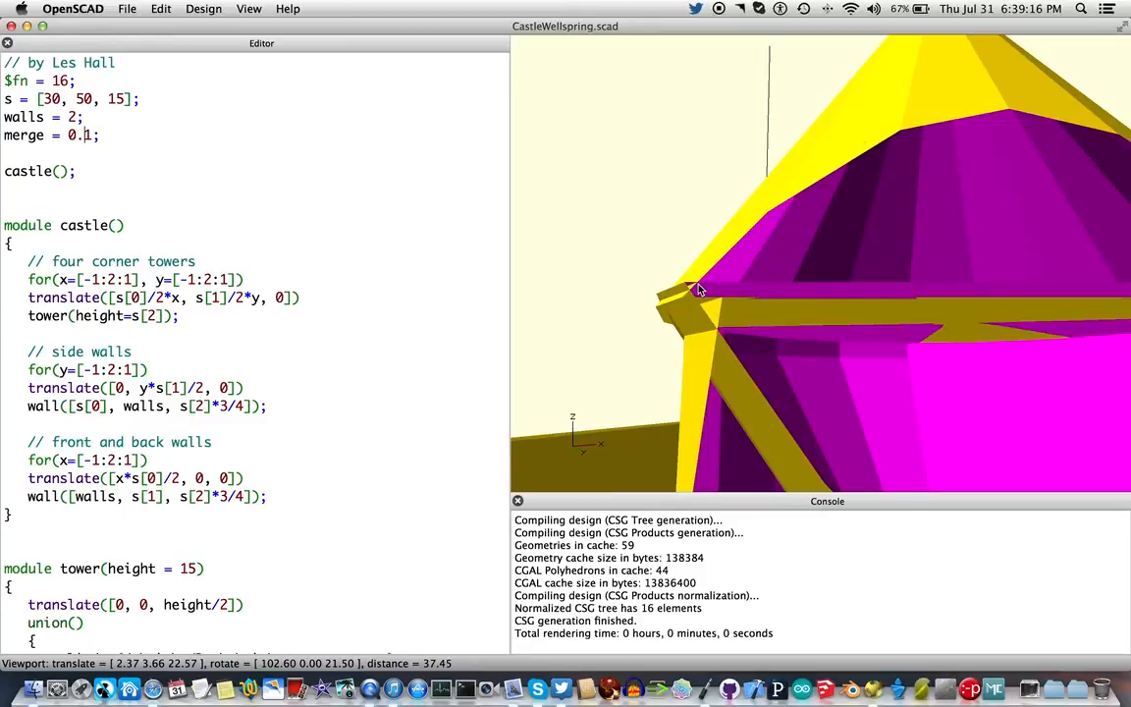
mouse_move(689, 302)
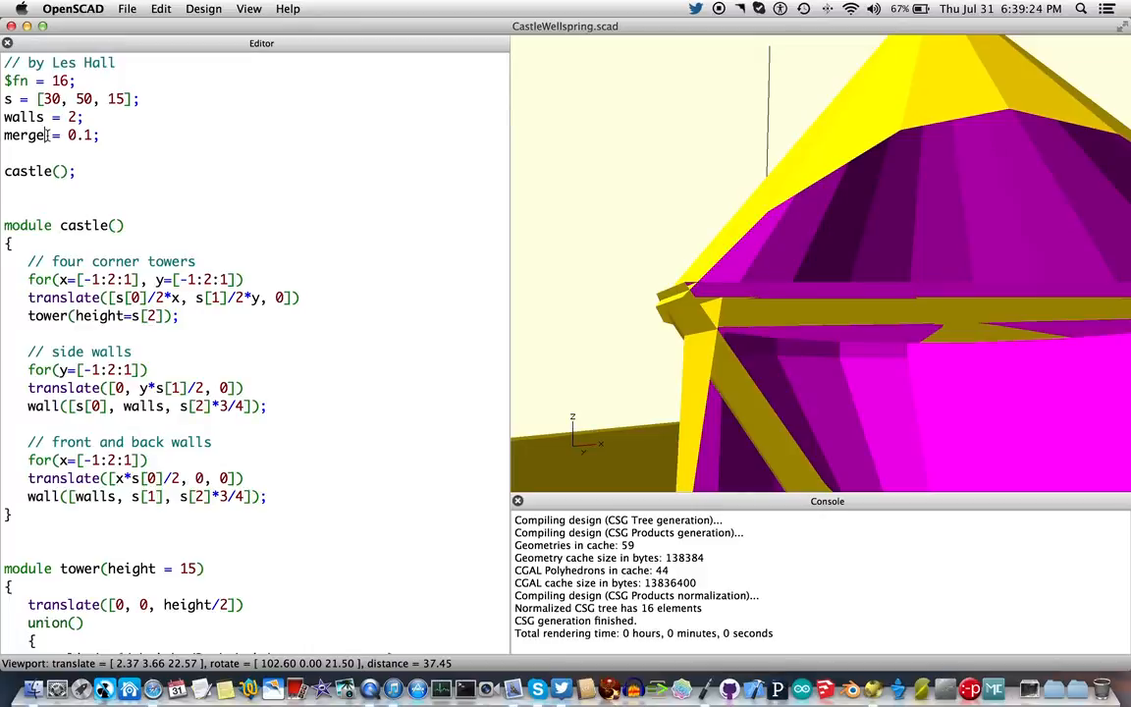
- Insert a 0 into the merge value to make it 0.01
double_click(23, 136)
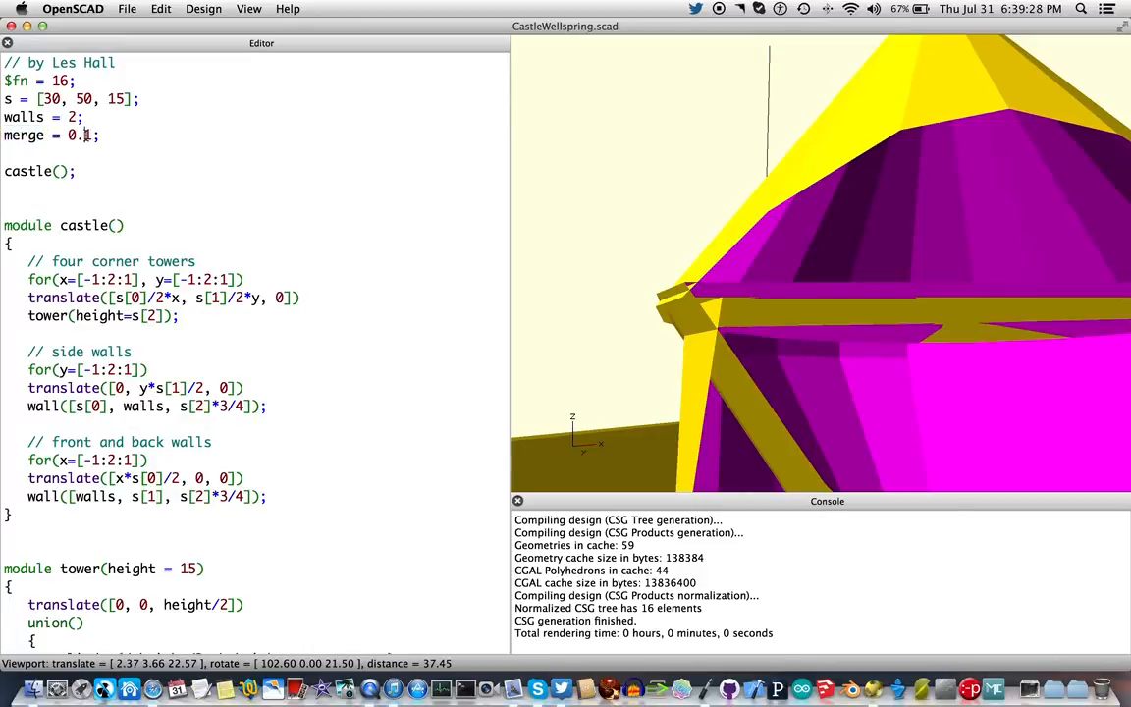
type("0")
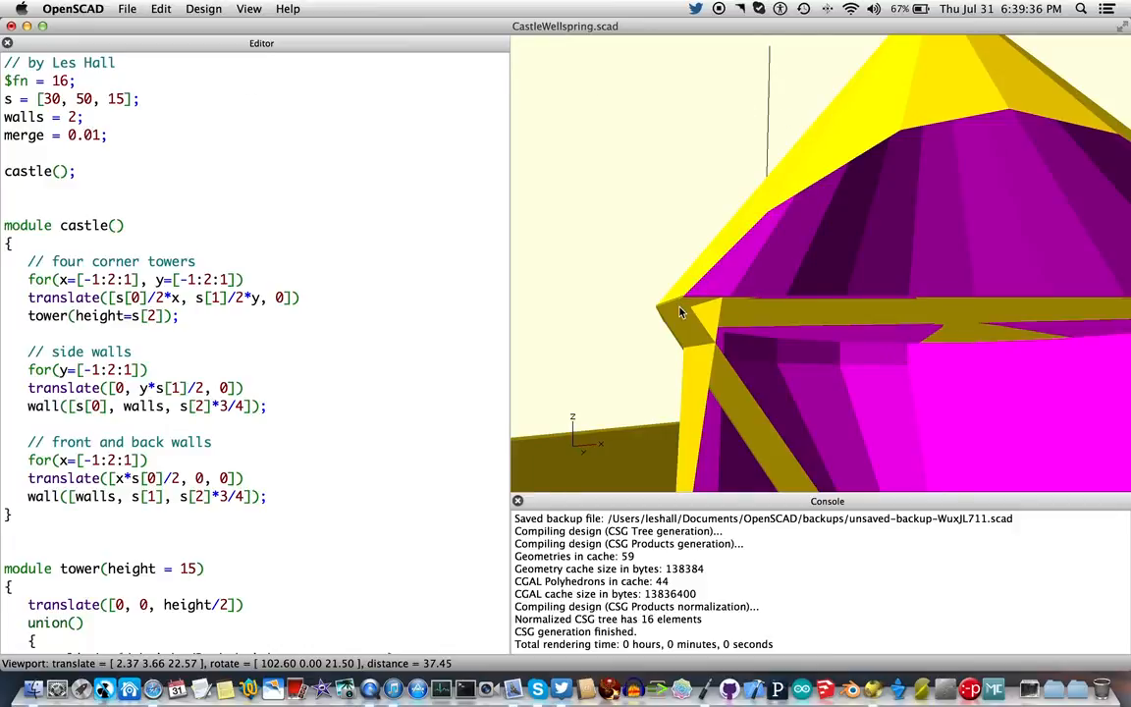
- Zoom out and orbit inside, underneath and back to a front view of the castle
scroll("down", 3)
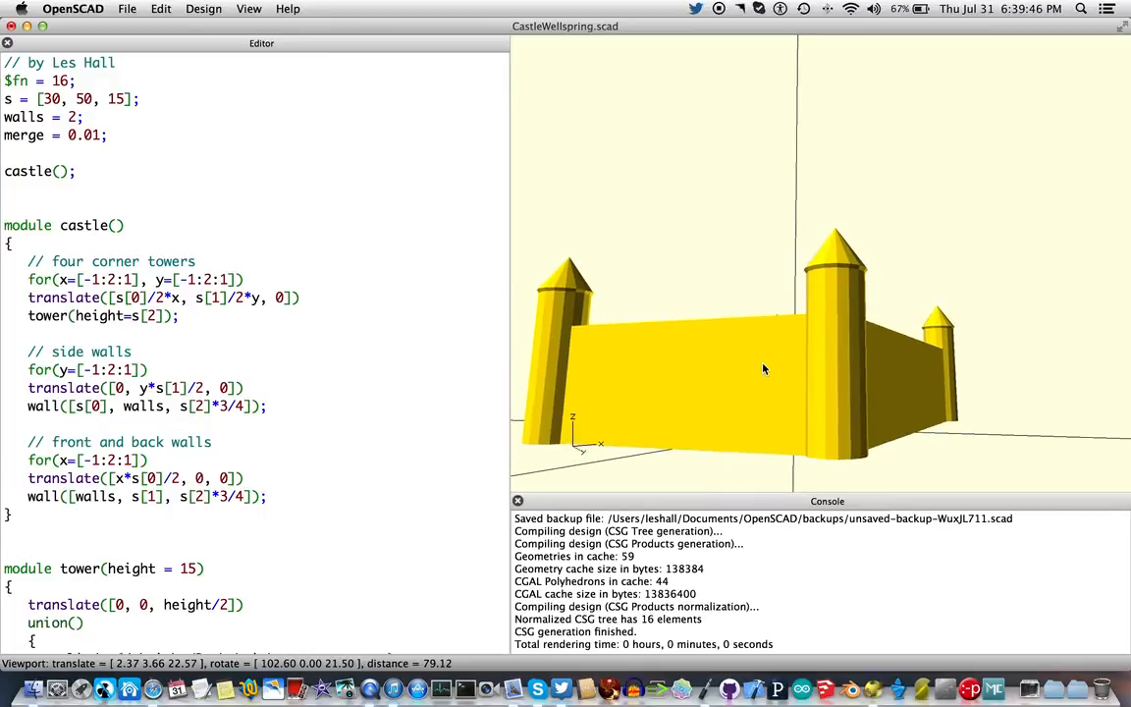
left_click_drag(765, 369, 702, 359)
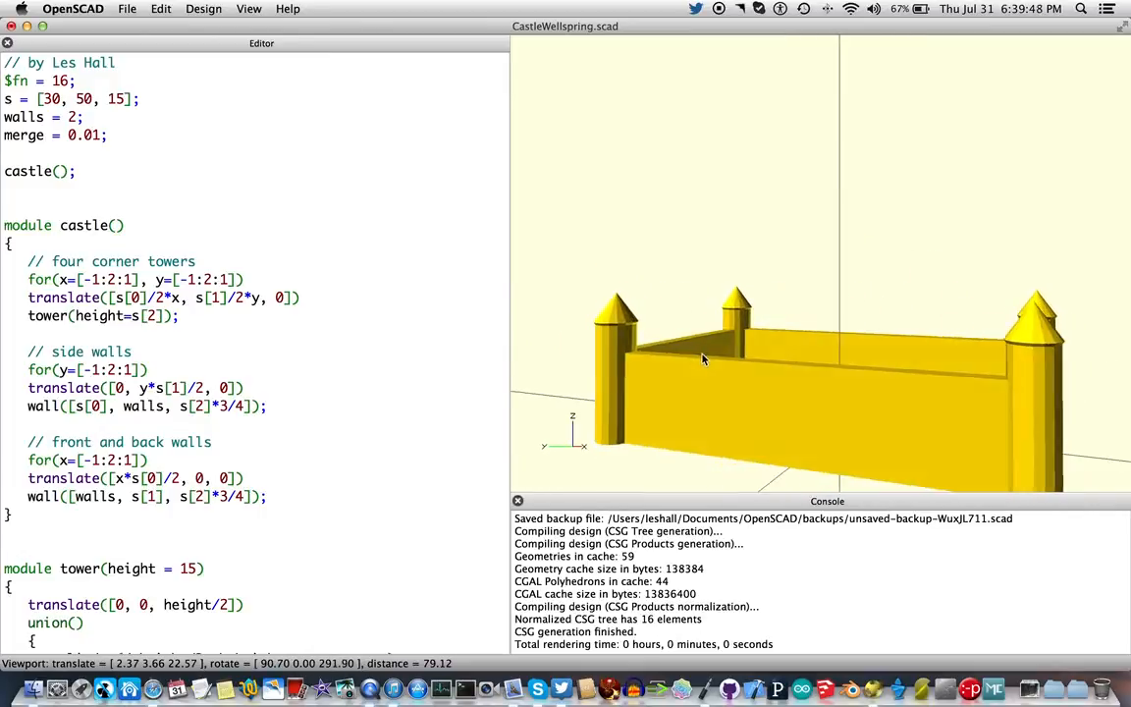
left_click_drag(702, 358, 775, 329)
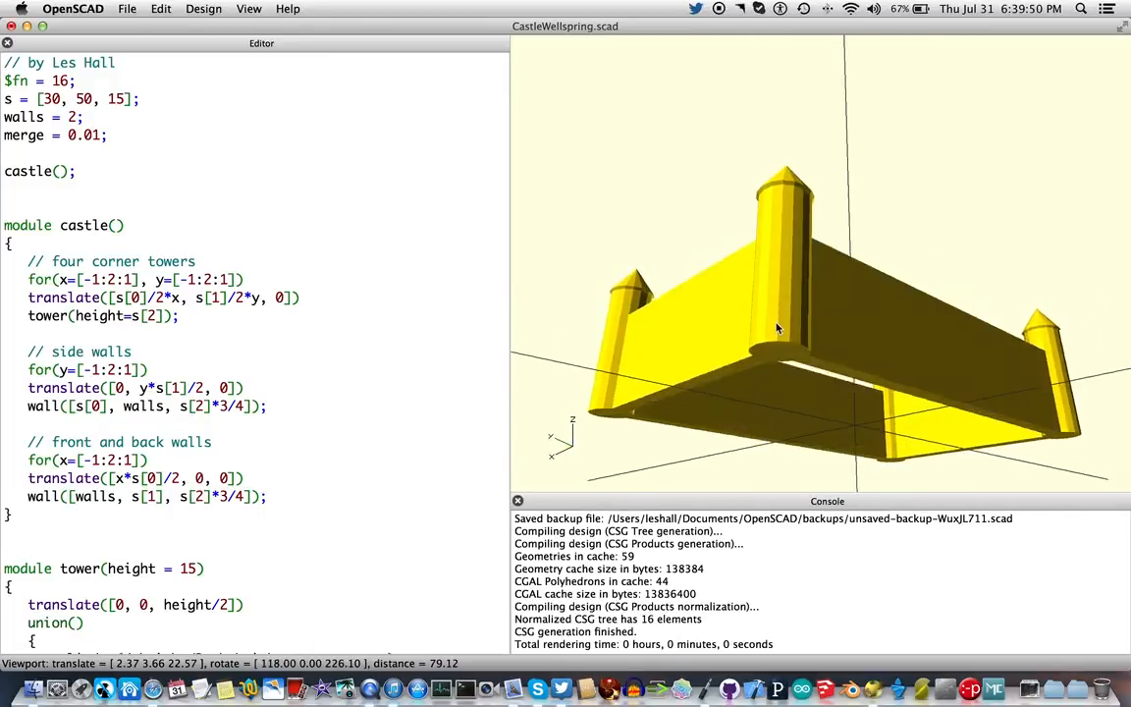
left_click_drag(775, 328, 692, 331)
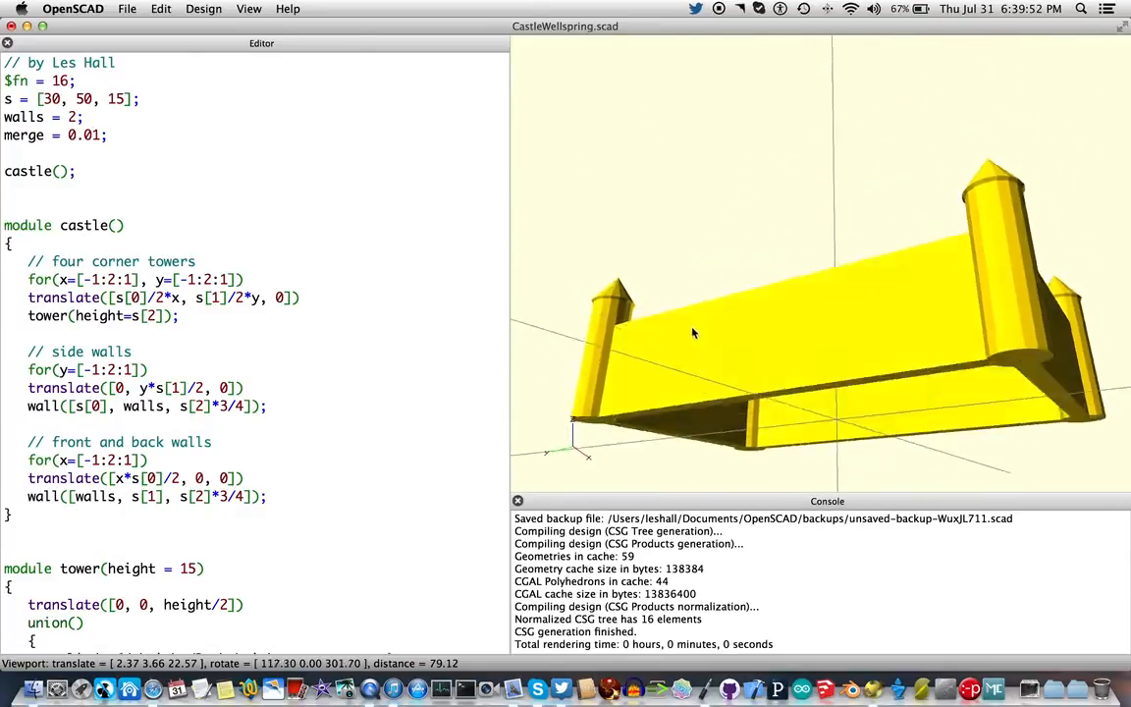
left_click_drag(692, 334, 726, 412)
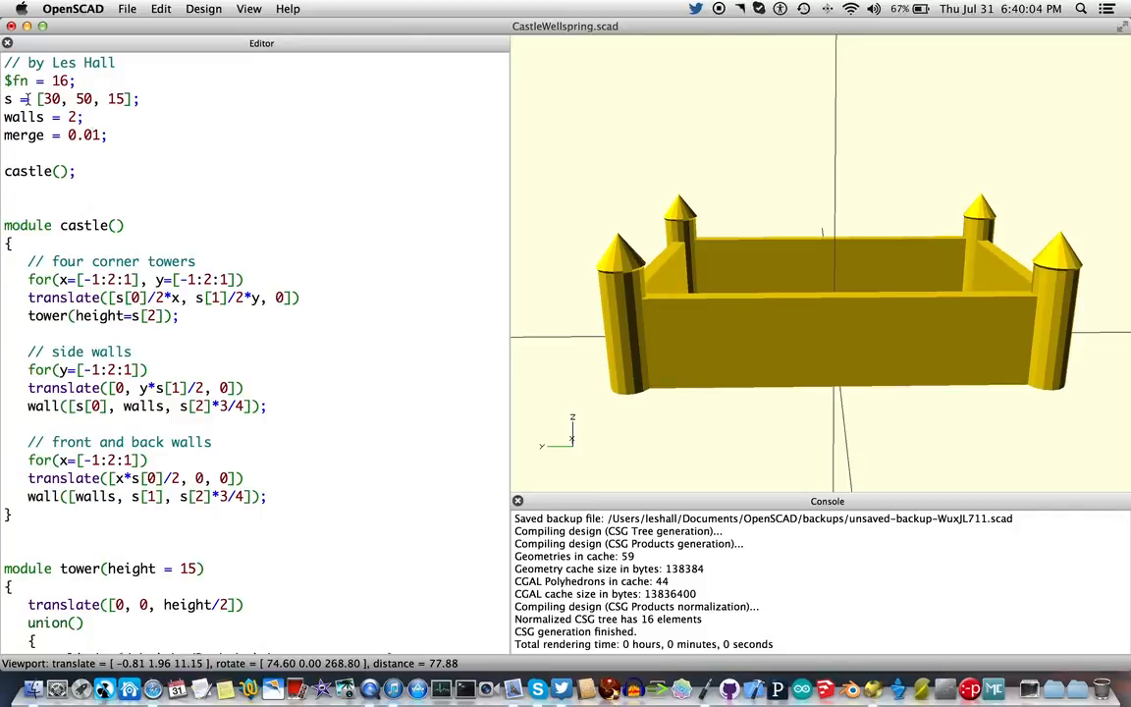
- Select the side-walls lines in the castle module and scroll toward the tower module
left_click_drag(37, 98, 132, 98)
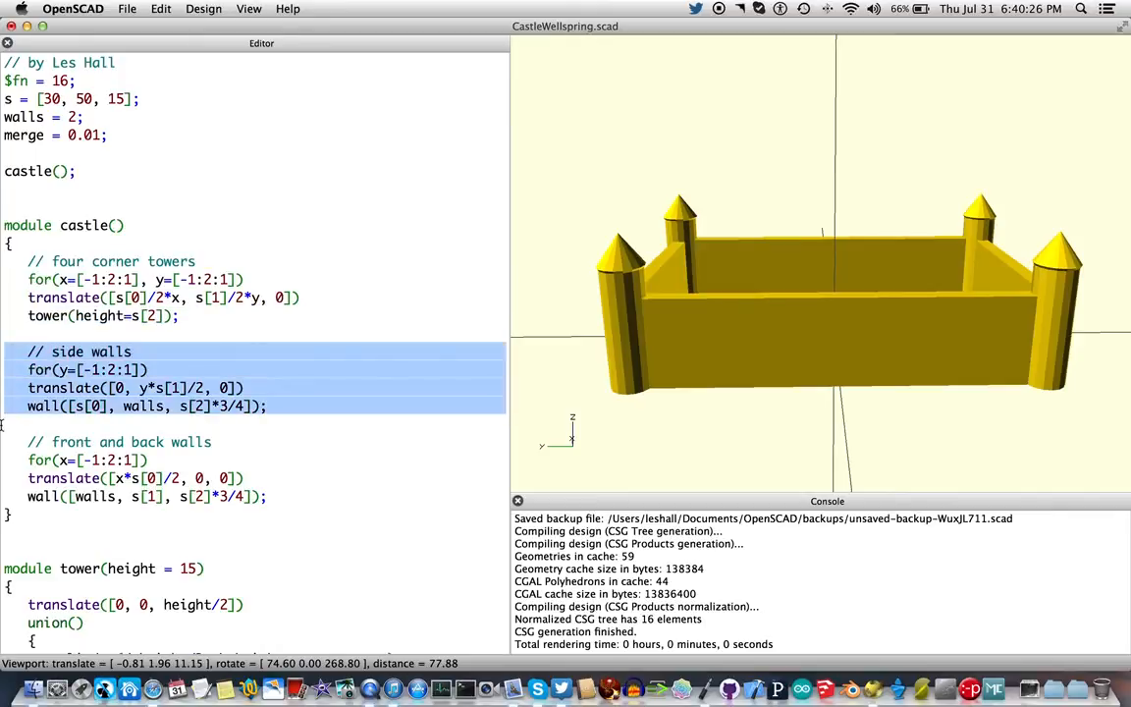
scroll("down", 3)
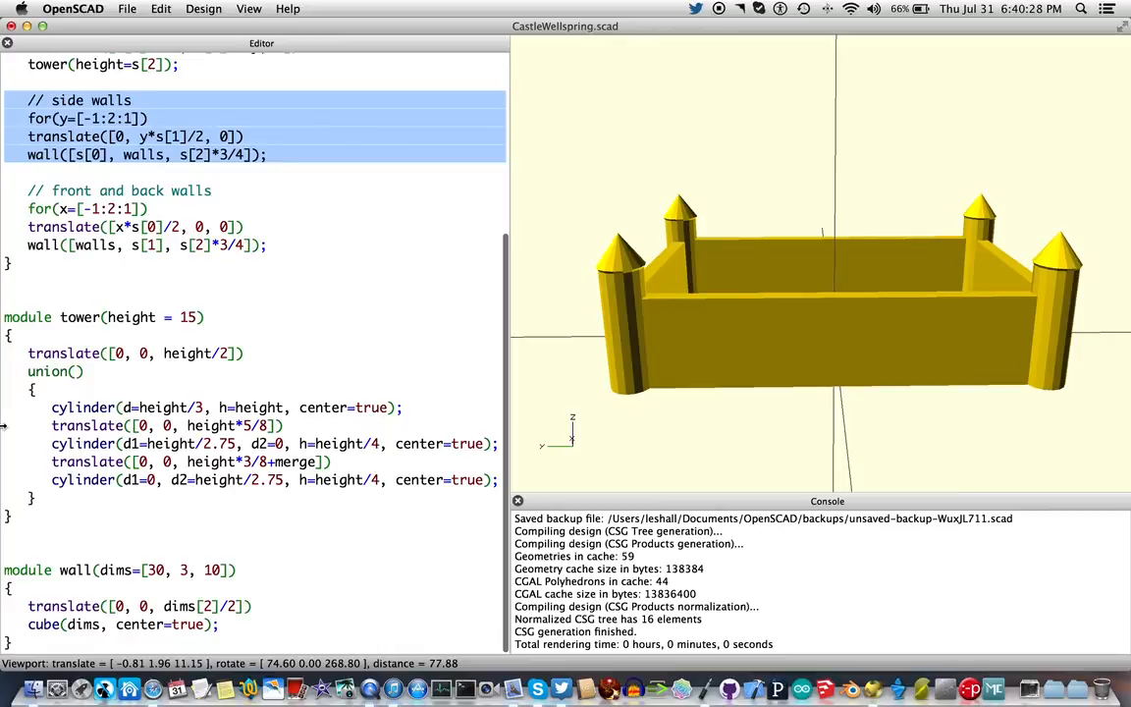